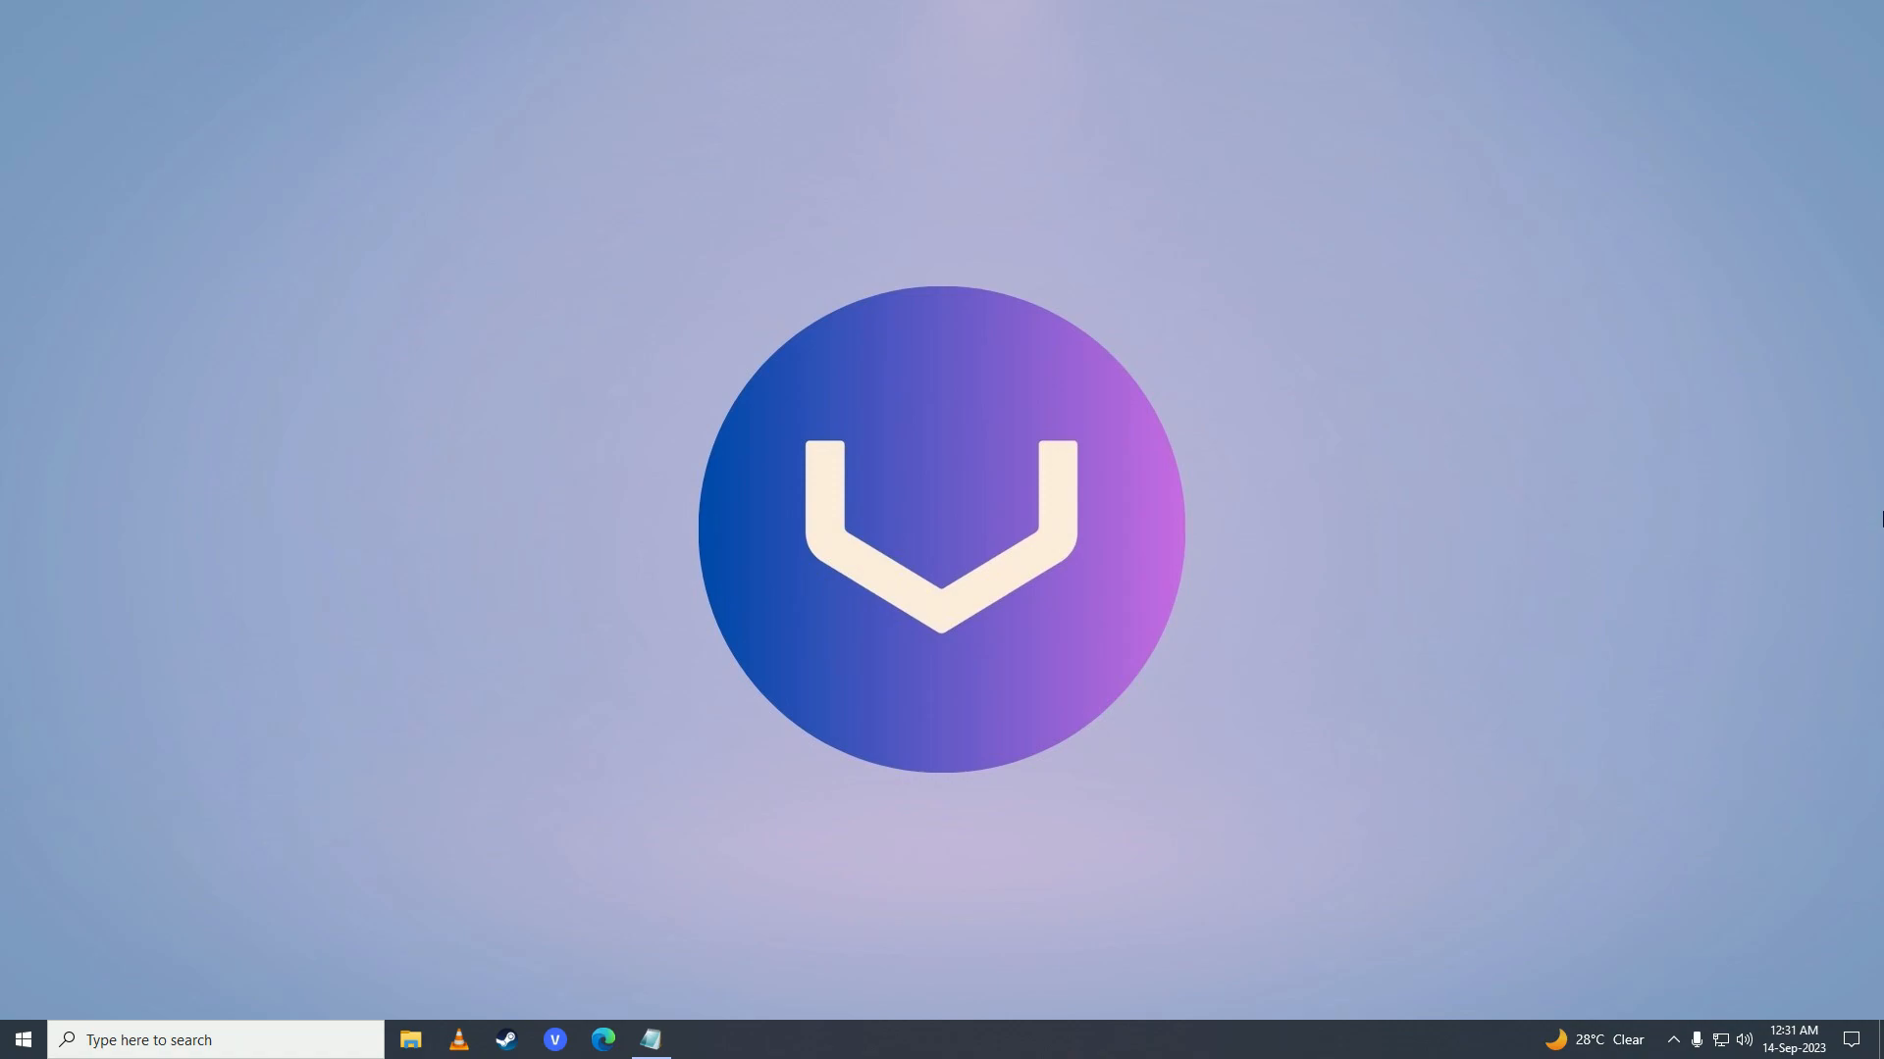
{"action": "mouse_move", "coordinate": [750, 815]}
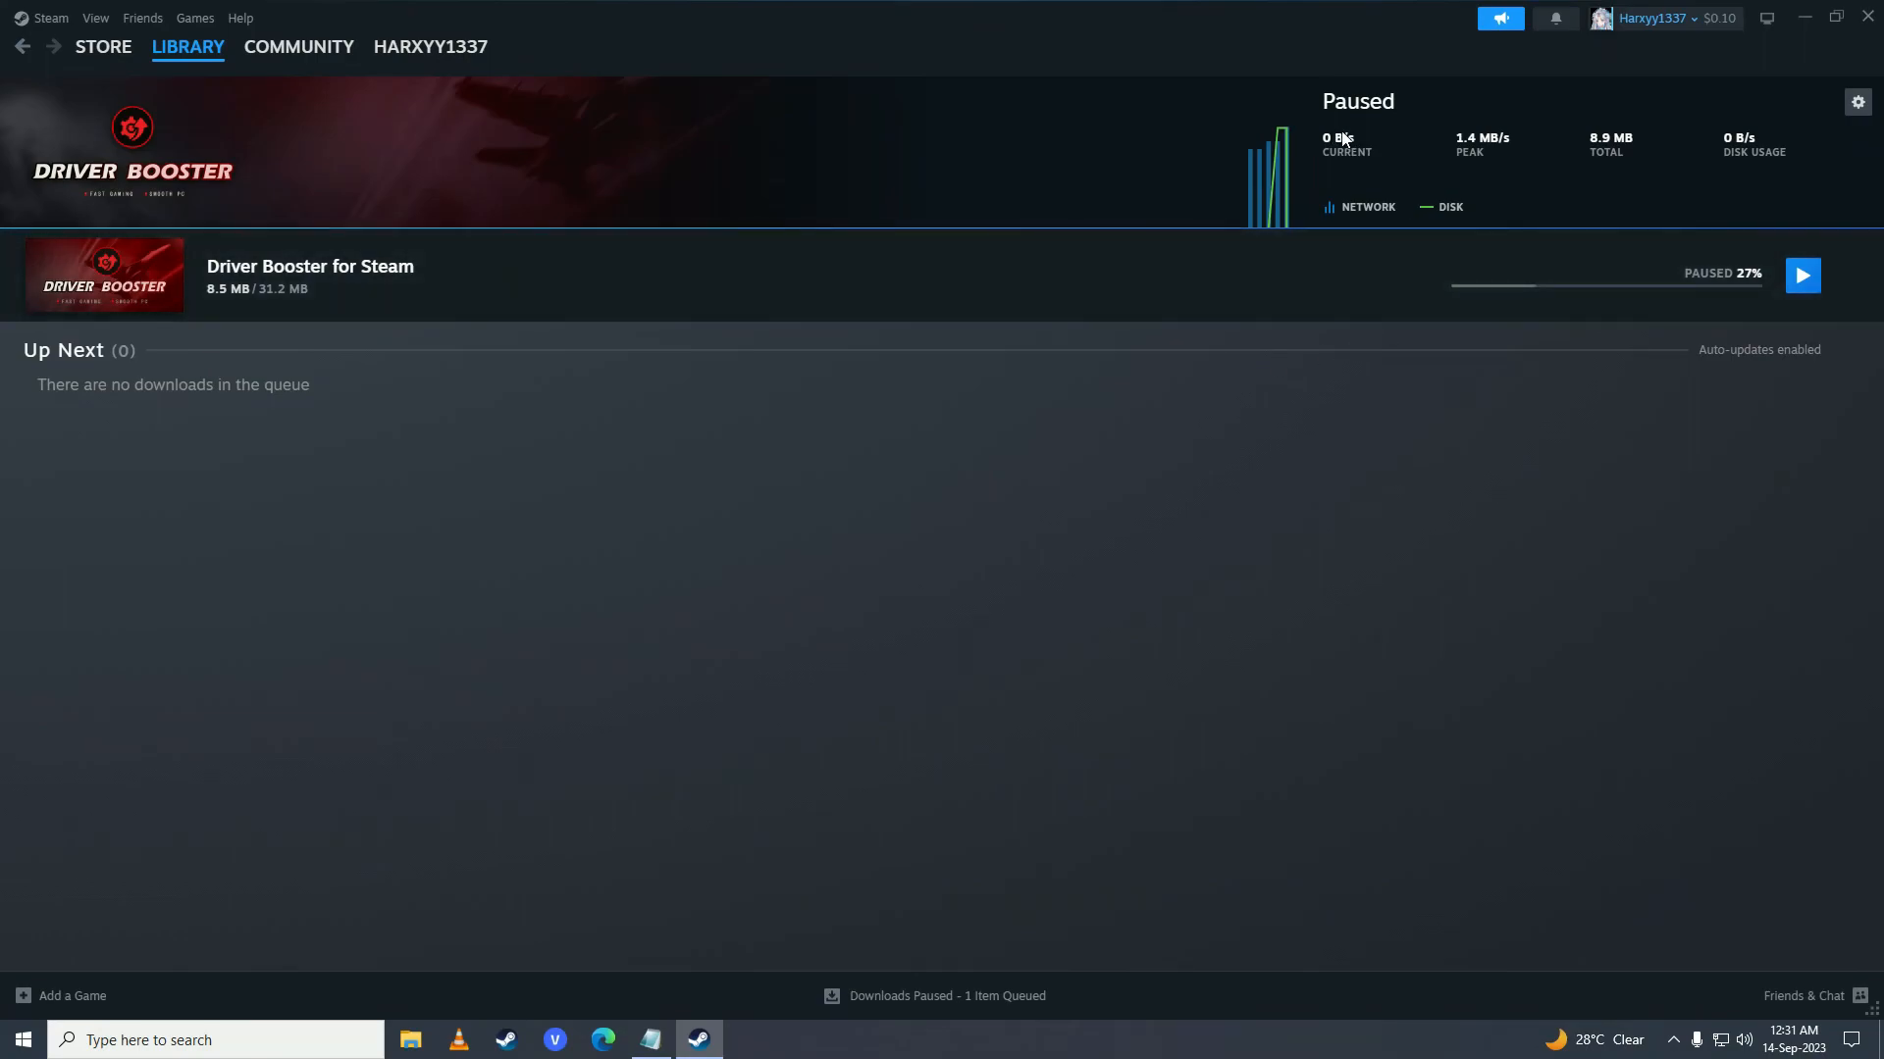
{"action": "mouse_move", "coordinate": [1409, 142]}
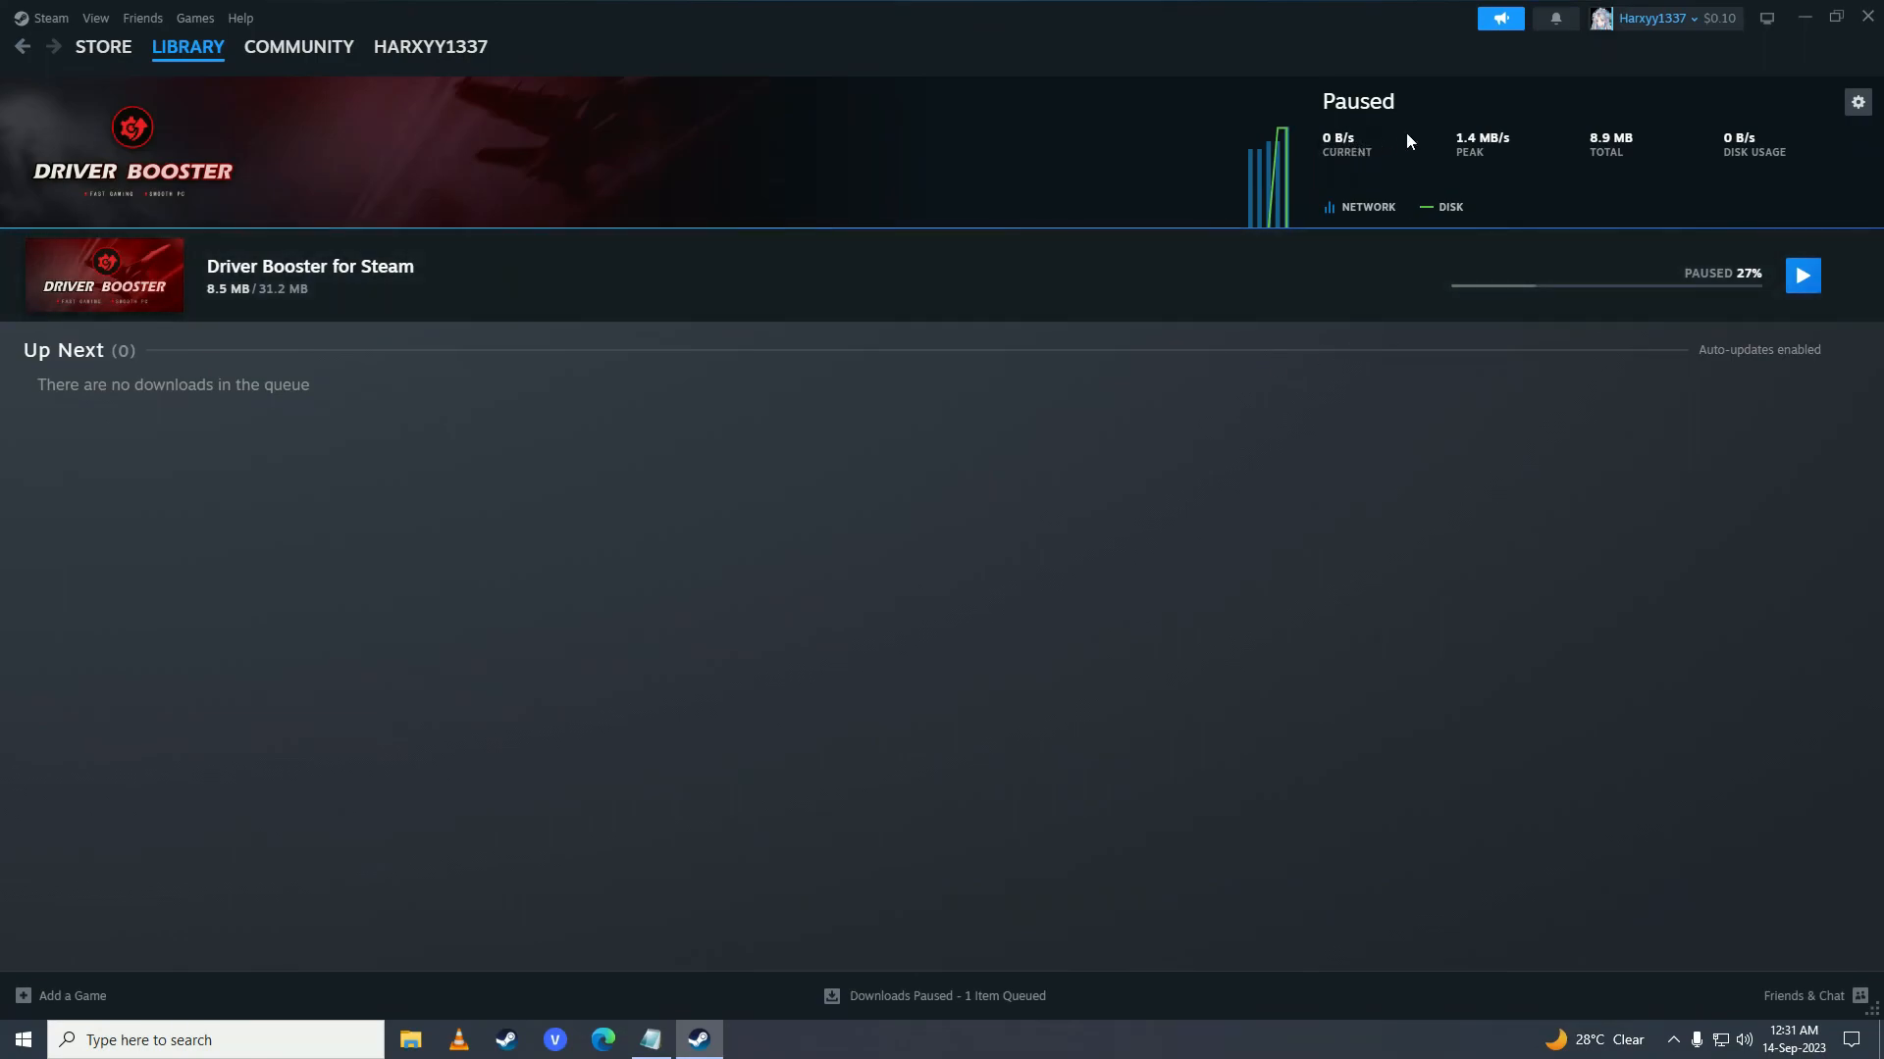
{"action": "mouse_move", "coordinate": [1374, 161]}
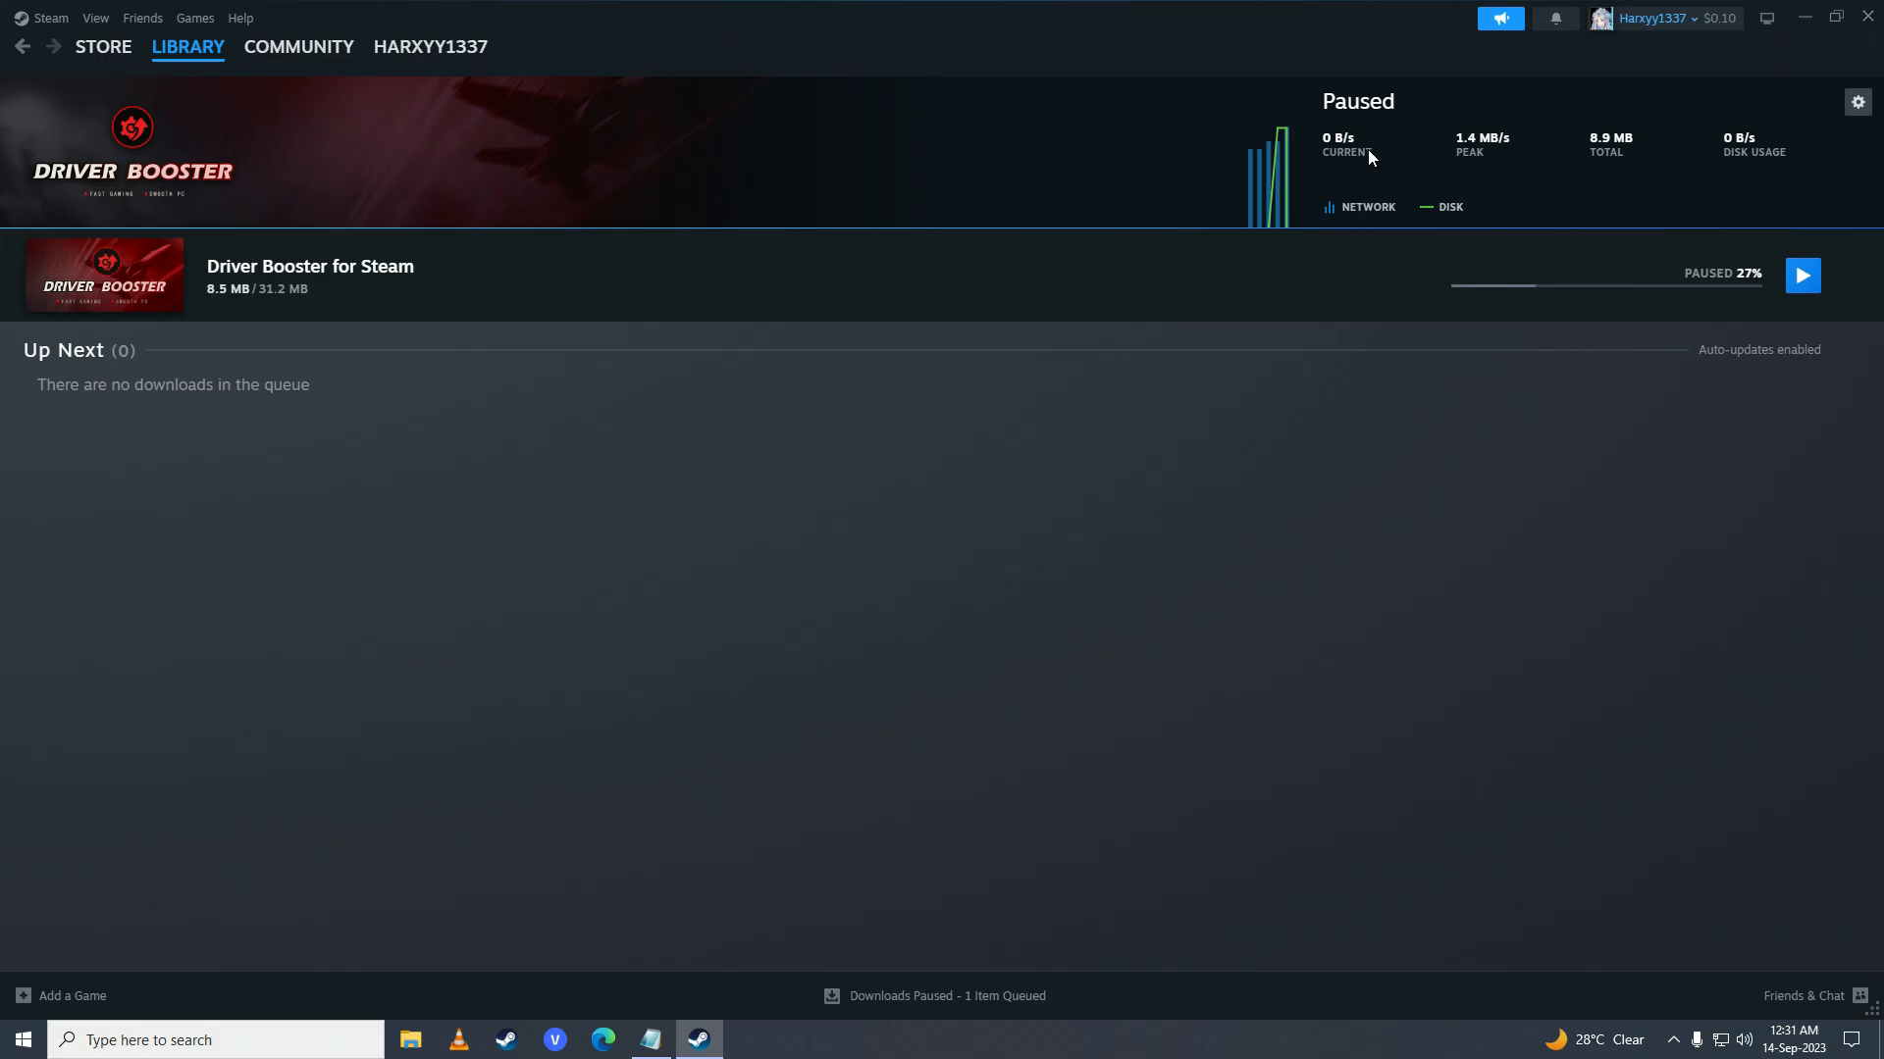
Exit Steam from its menu and confirm Exit Now so only the desktop remains.
{"action": "left_click", "coordinate": [51, 18]}
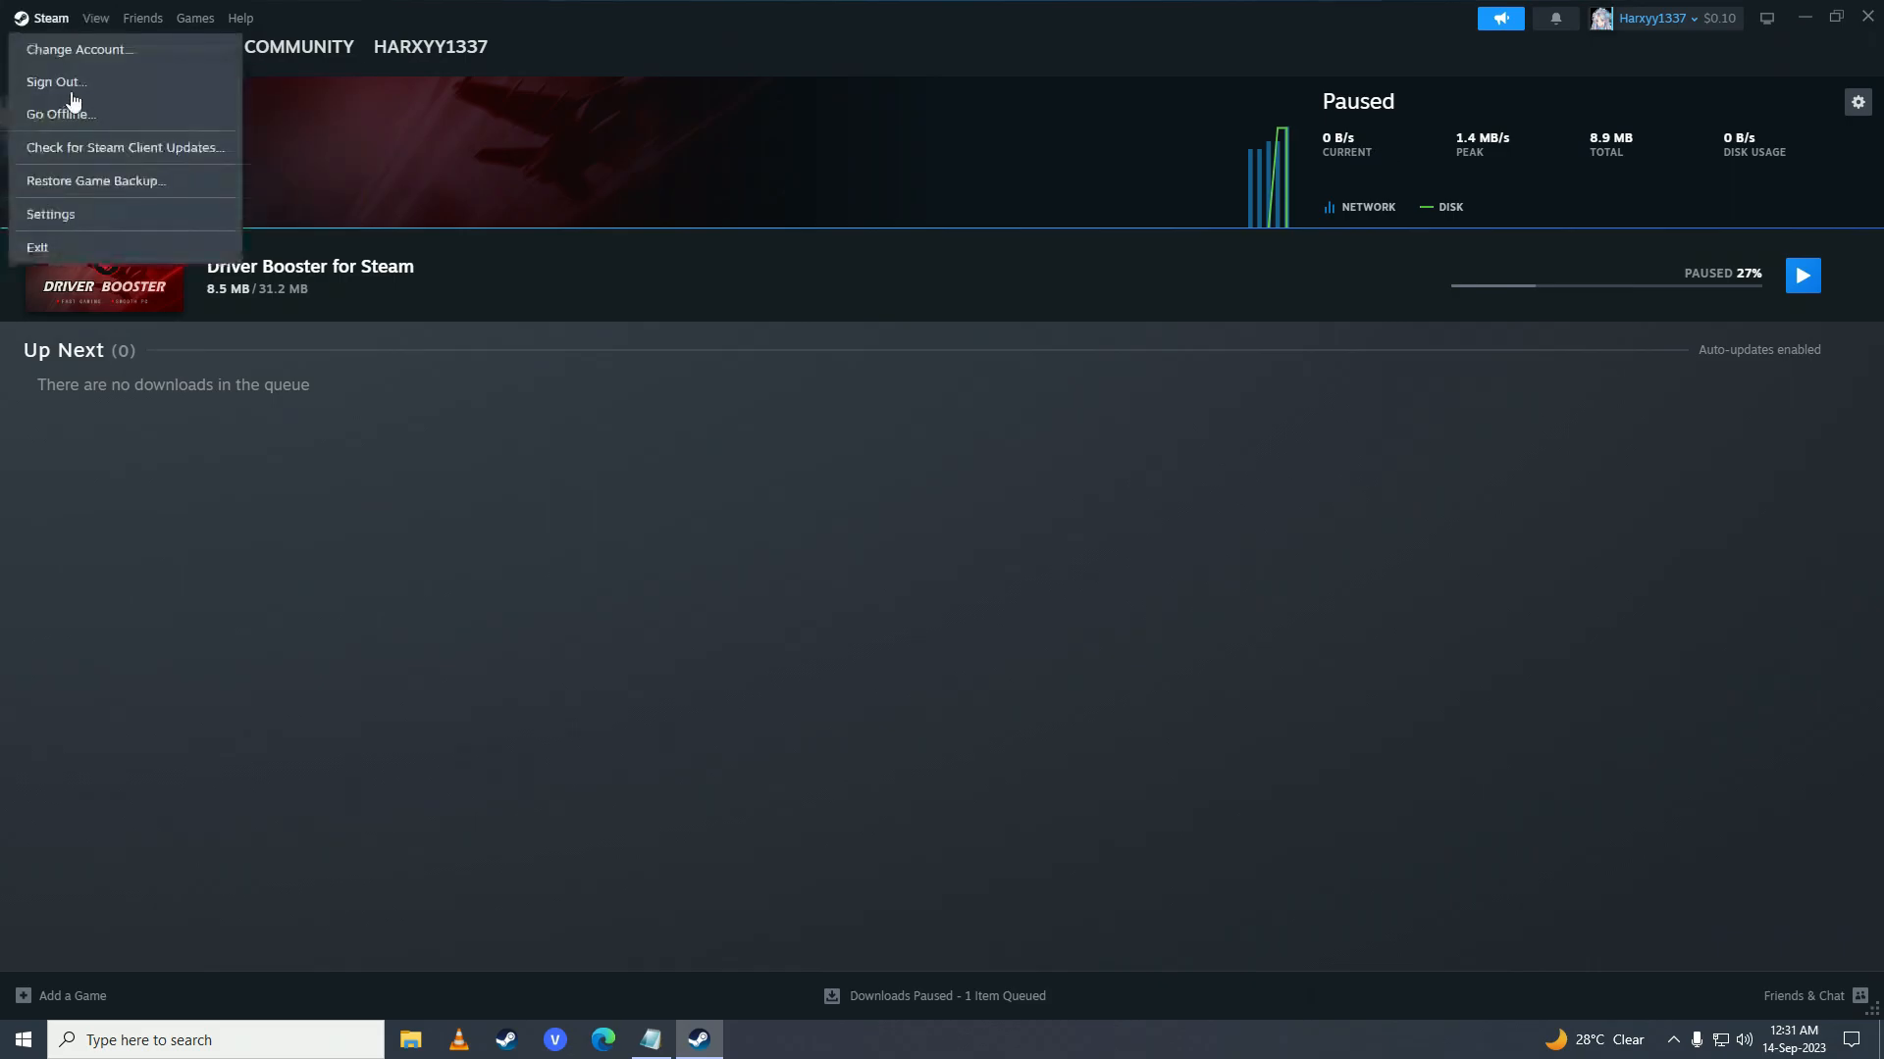
{"action": "left_click", "coordinate": [39, 247]}
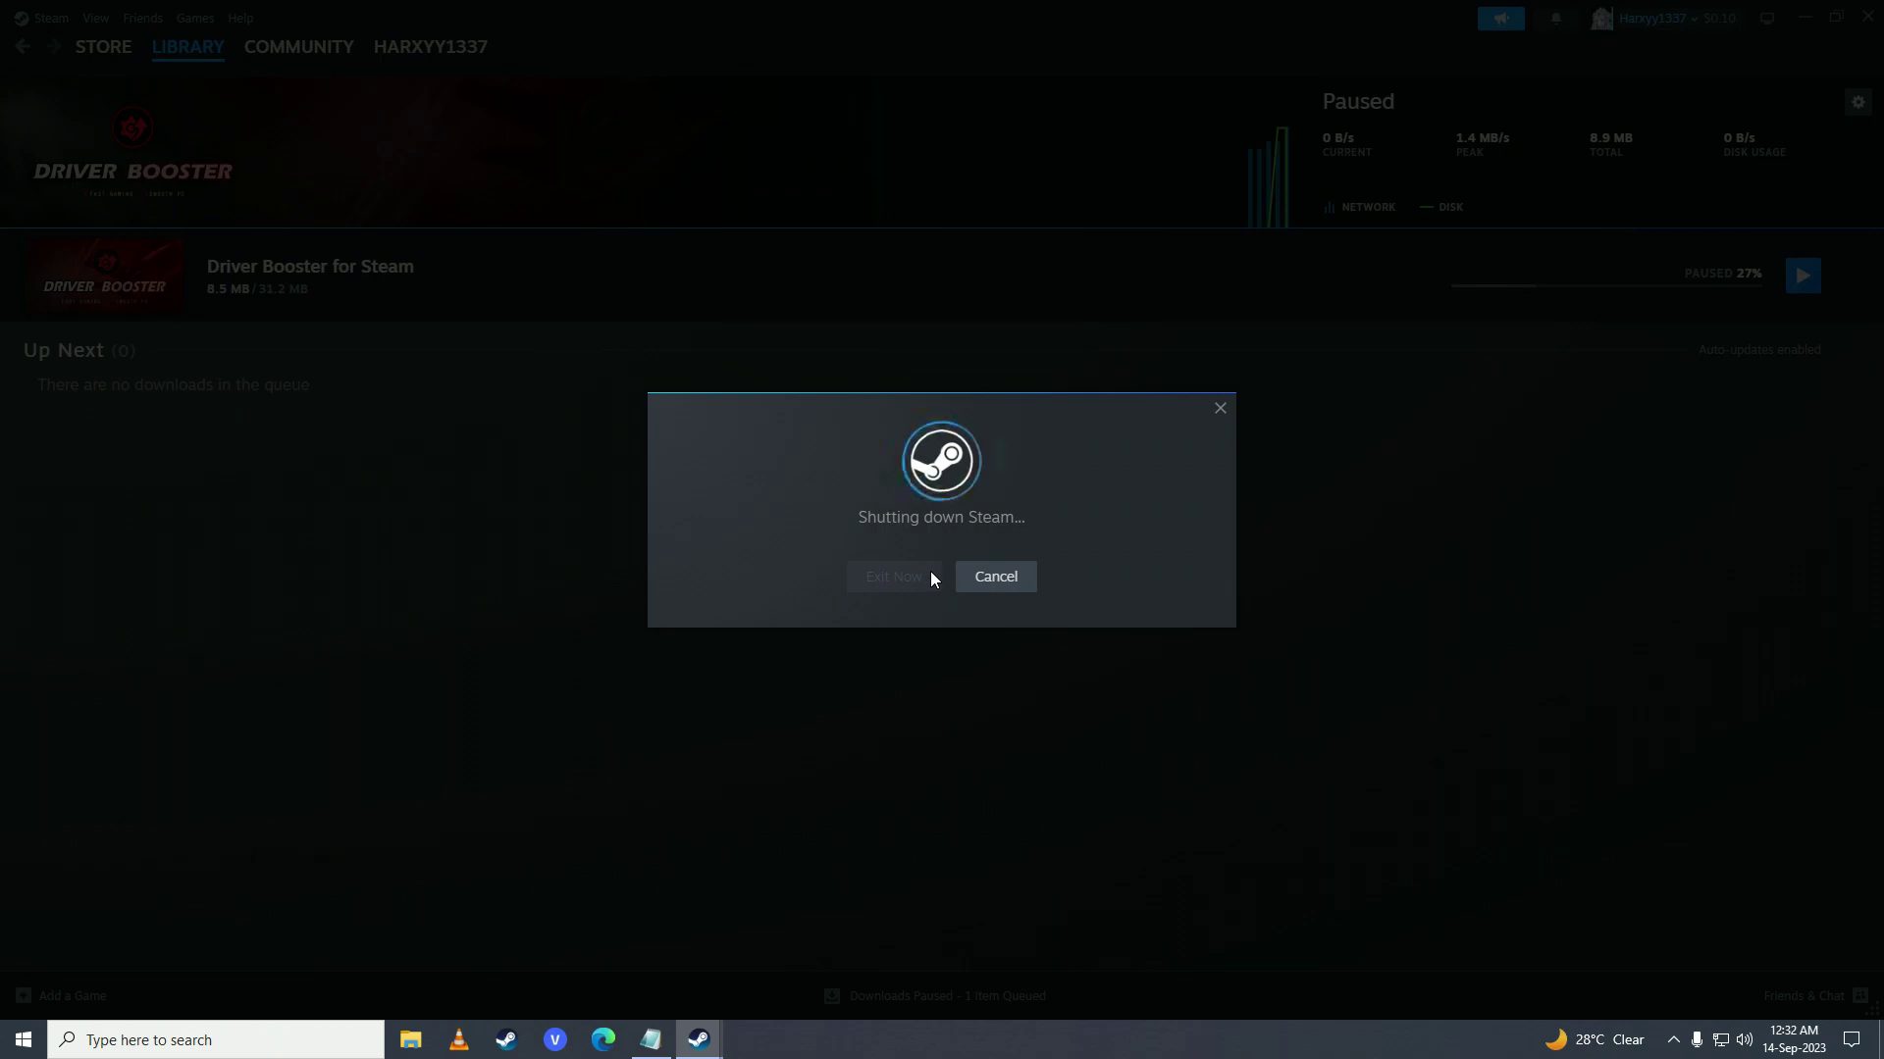
{"action": "left_click", "coordinate": [895, 576]}
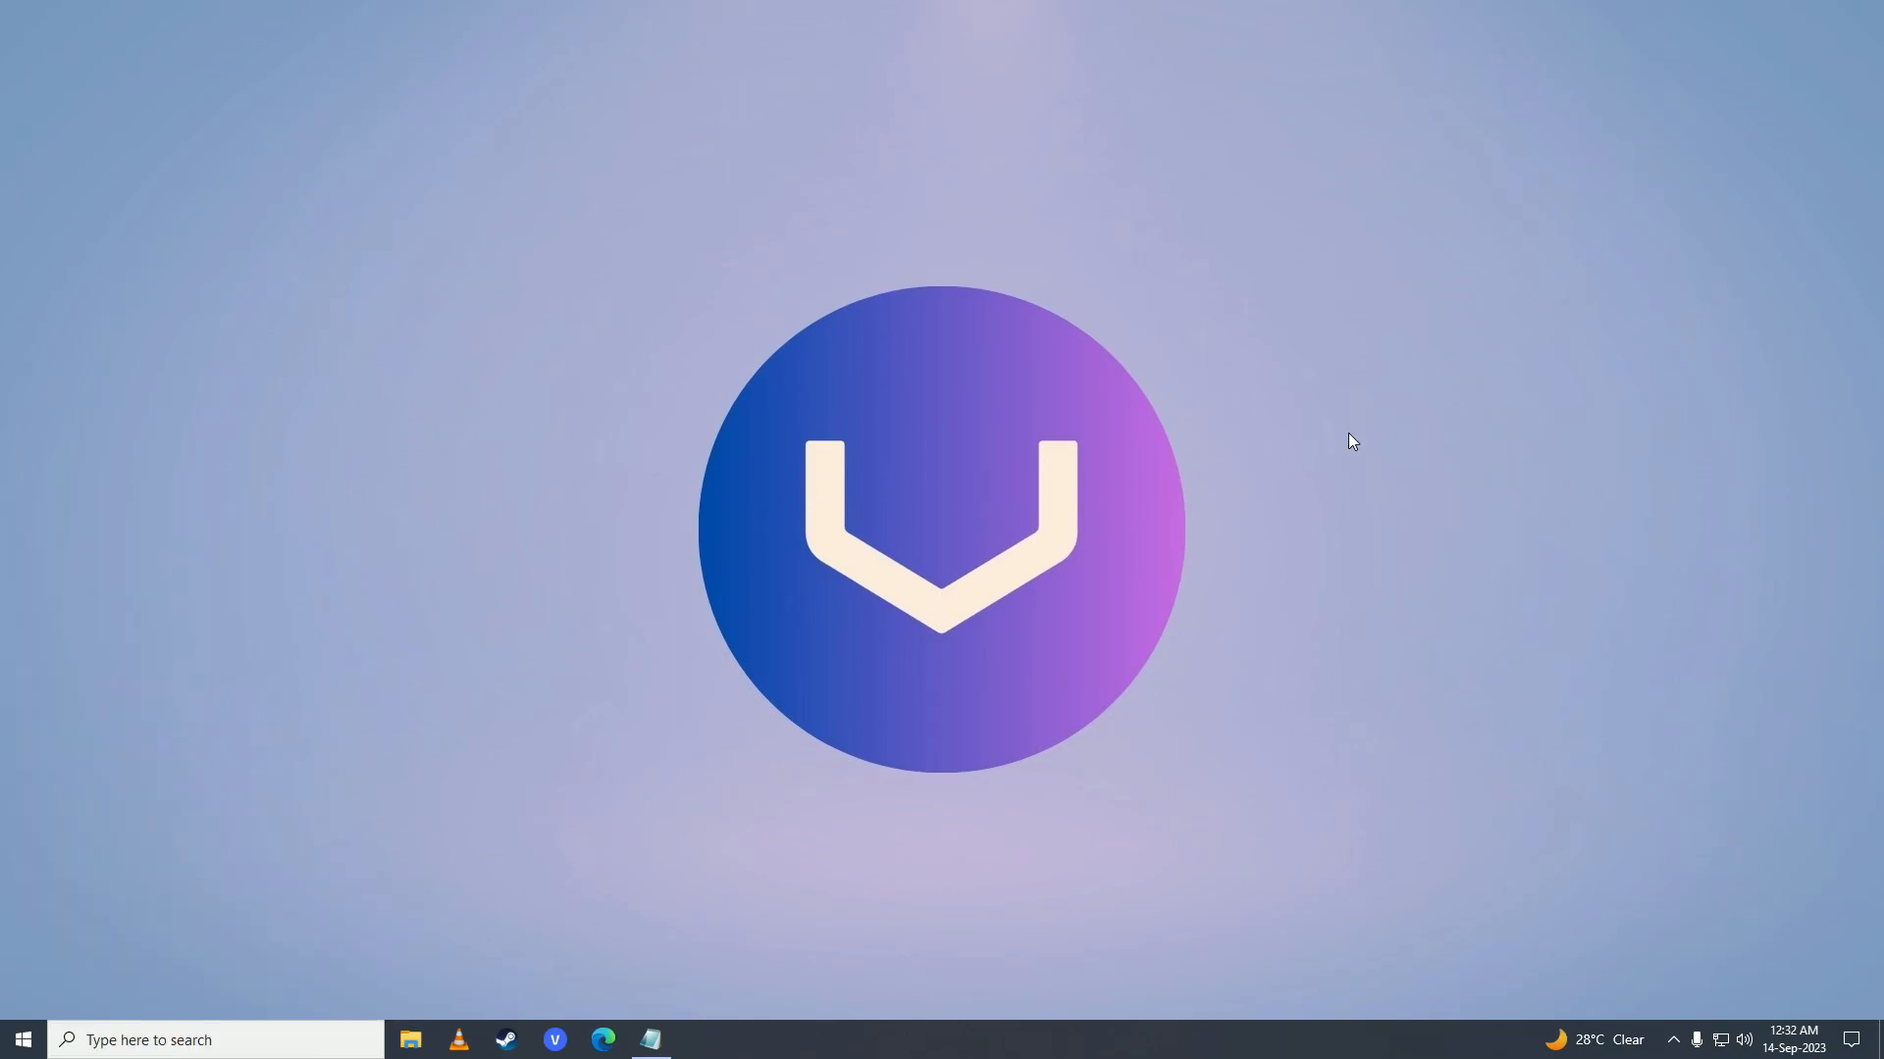
{"action": "mouse_move", "coordinate": [1433, 420]}
{"action": "type", "text": "proxy"}
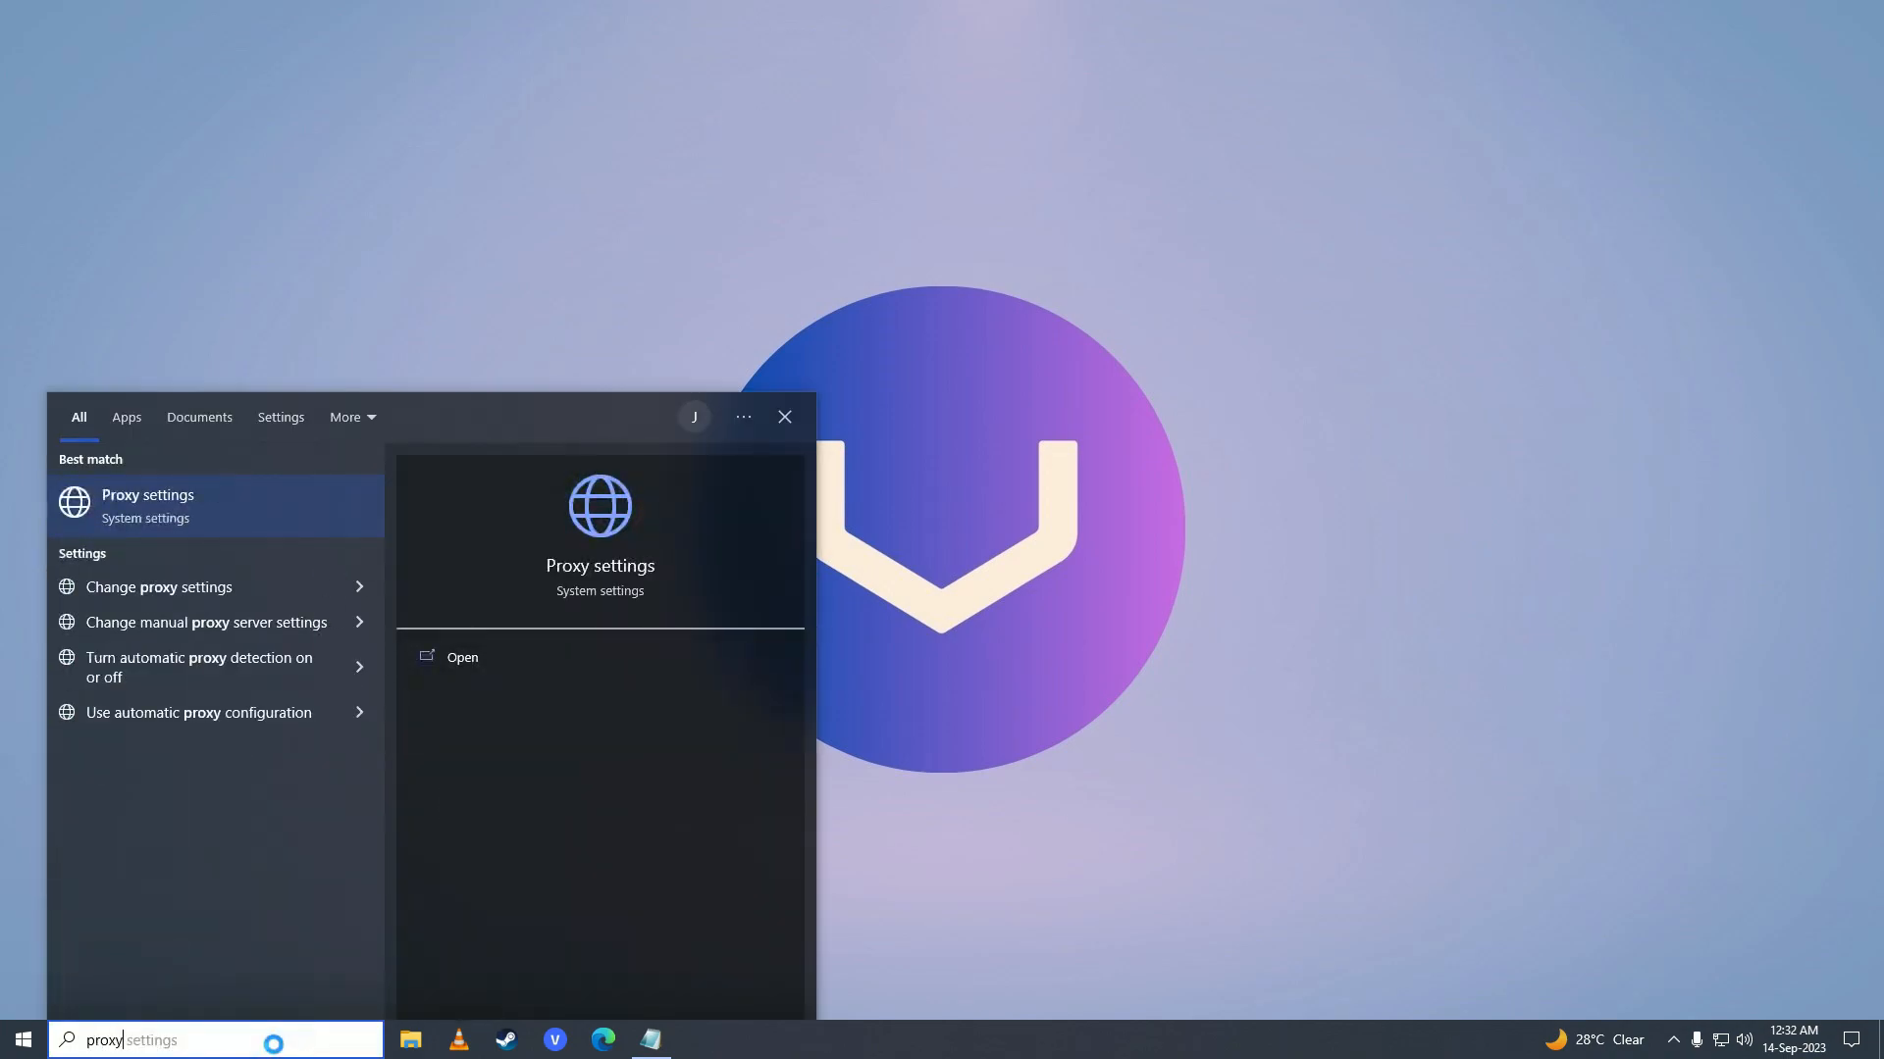
{"action": "mouse_move", "coordinate": [224, 514]}
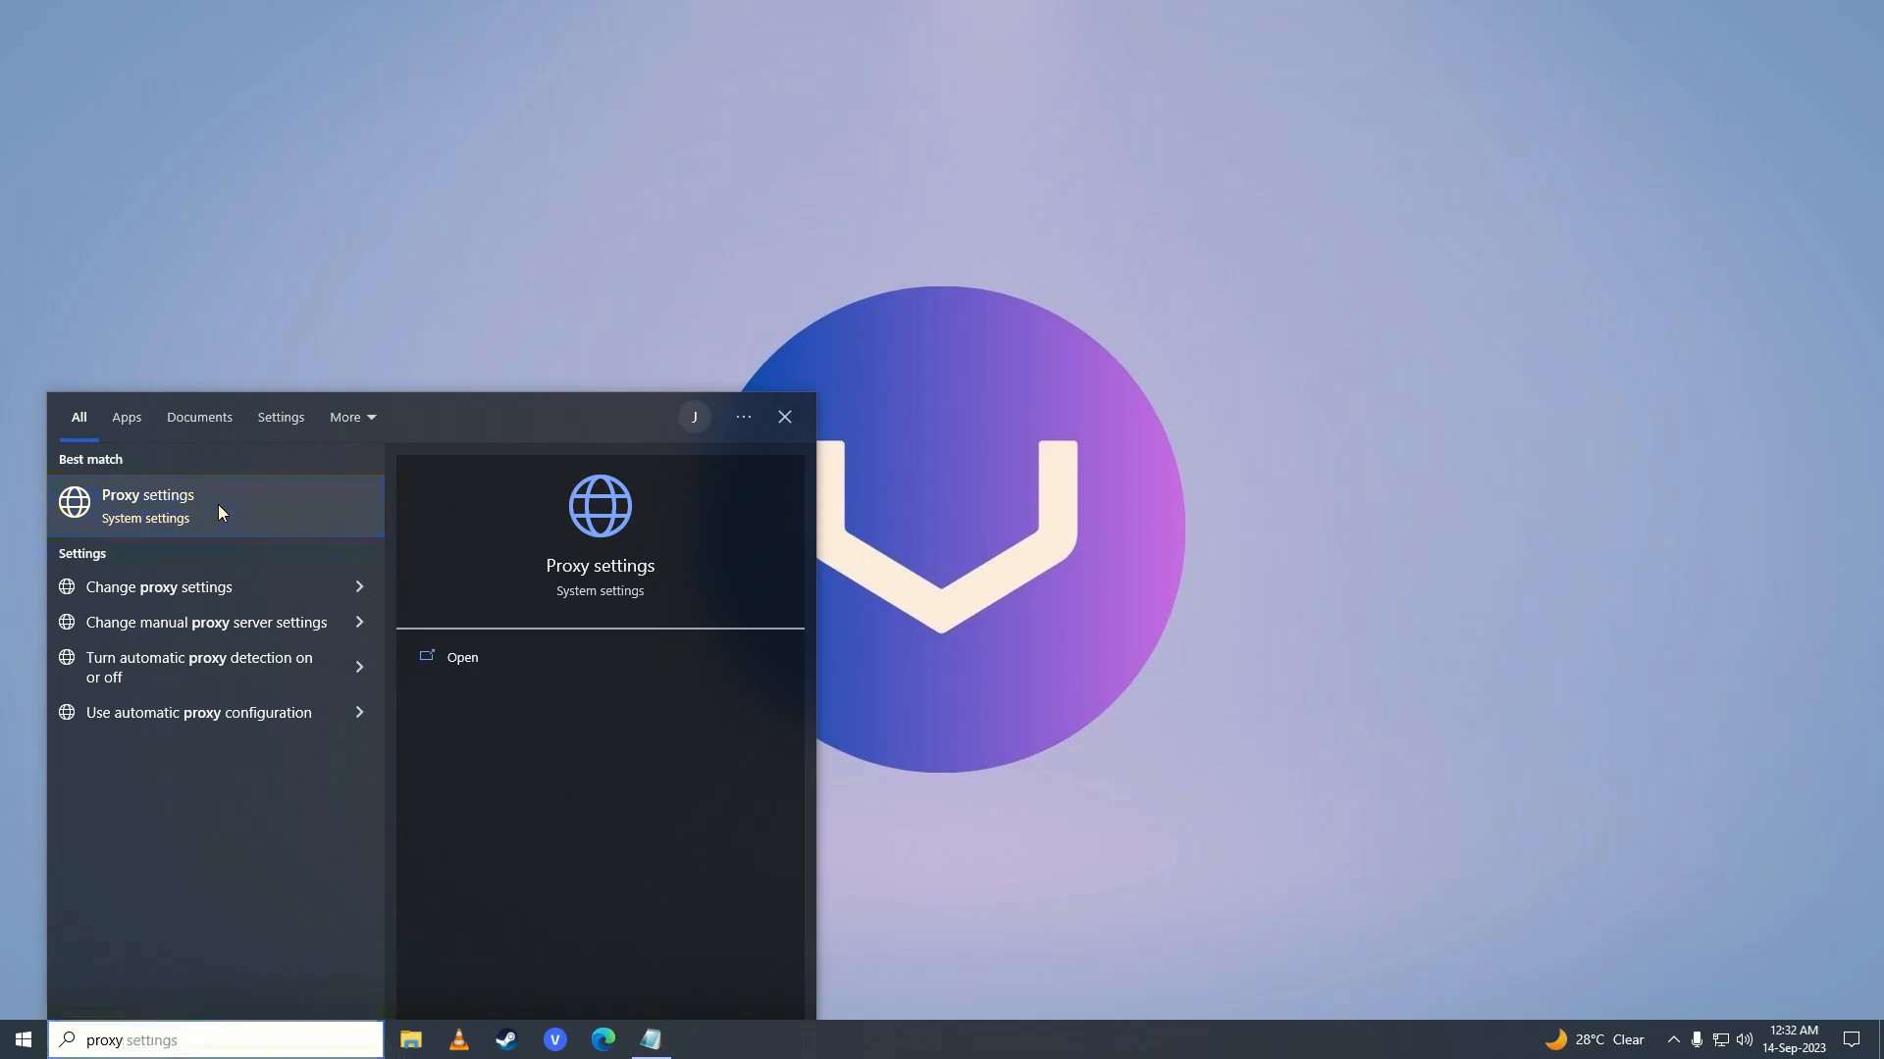
Switch 'Automatically detect settings' off on the Windows Proxy settings page.
{"action": "left_click", "coordinate": [147, 504]}
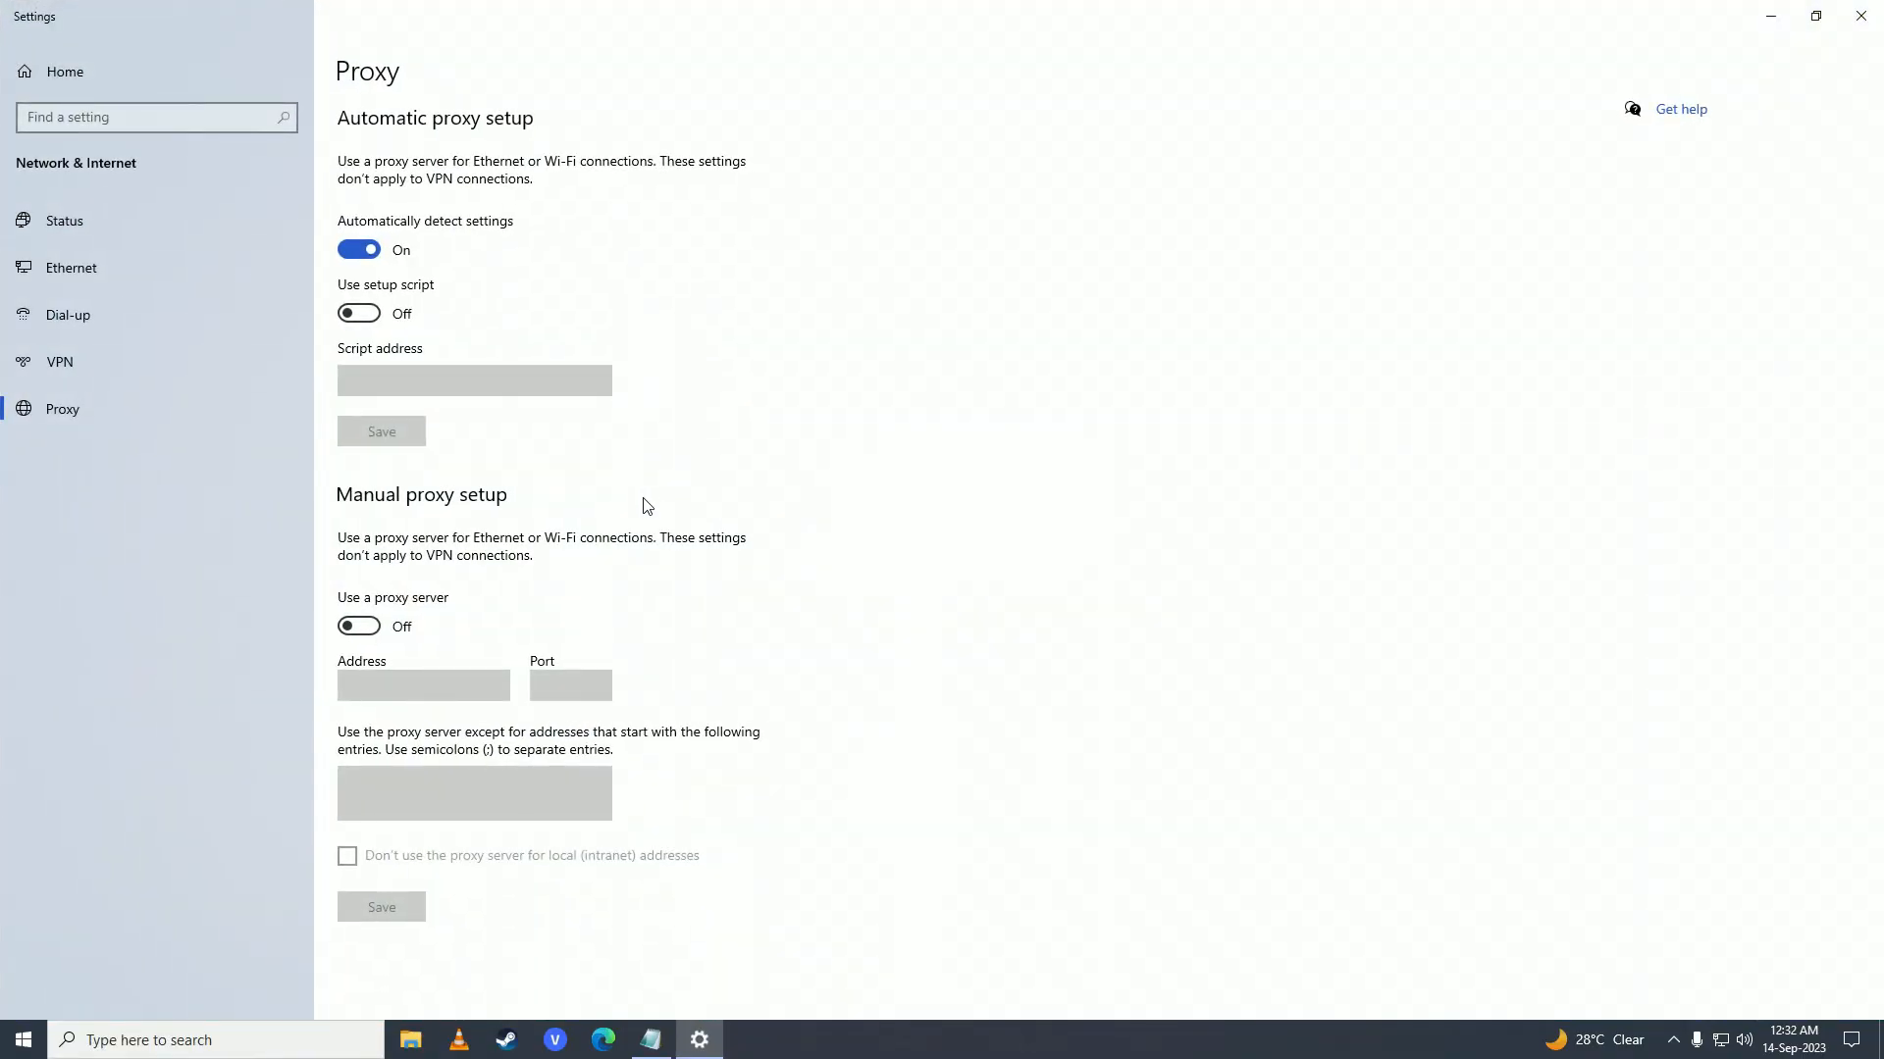
{"action": "mouse_move", "coordinate": [369, 636]}
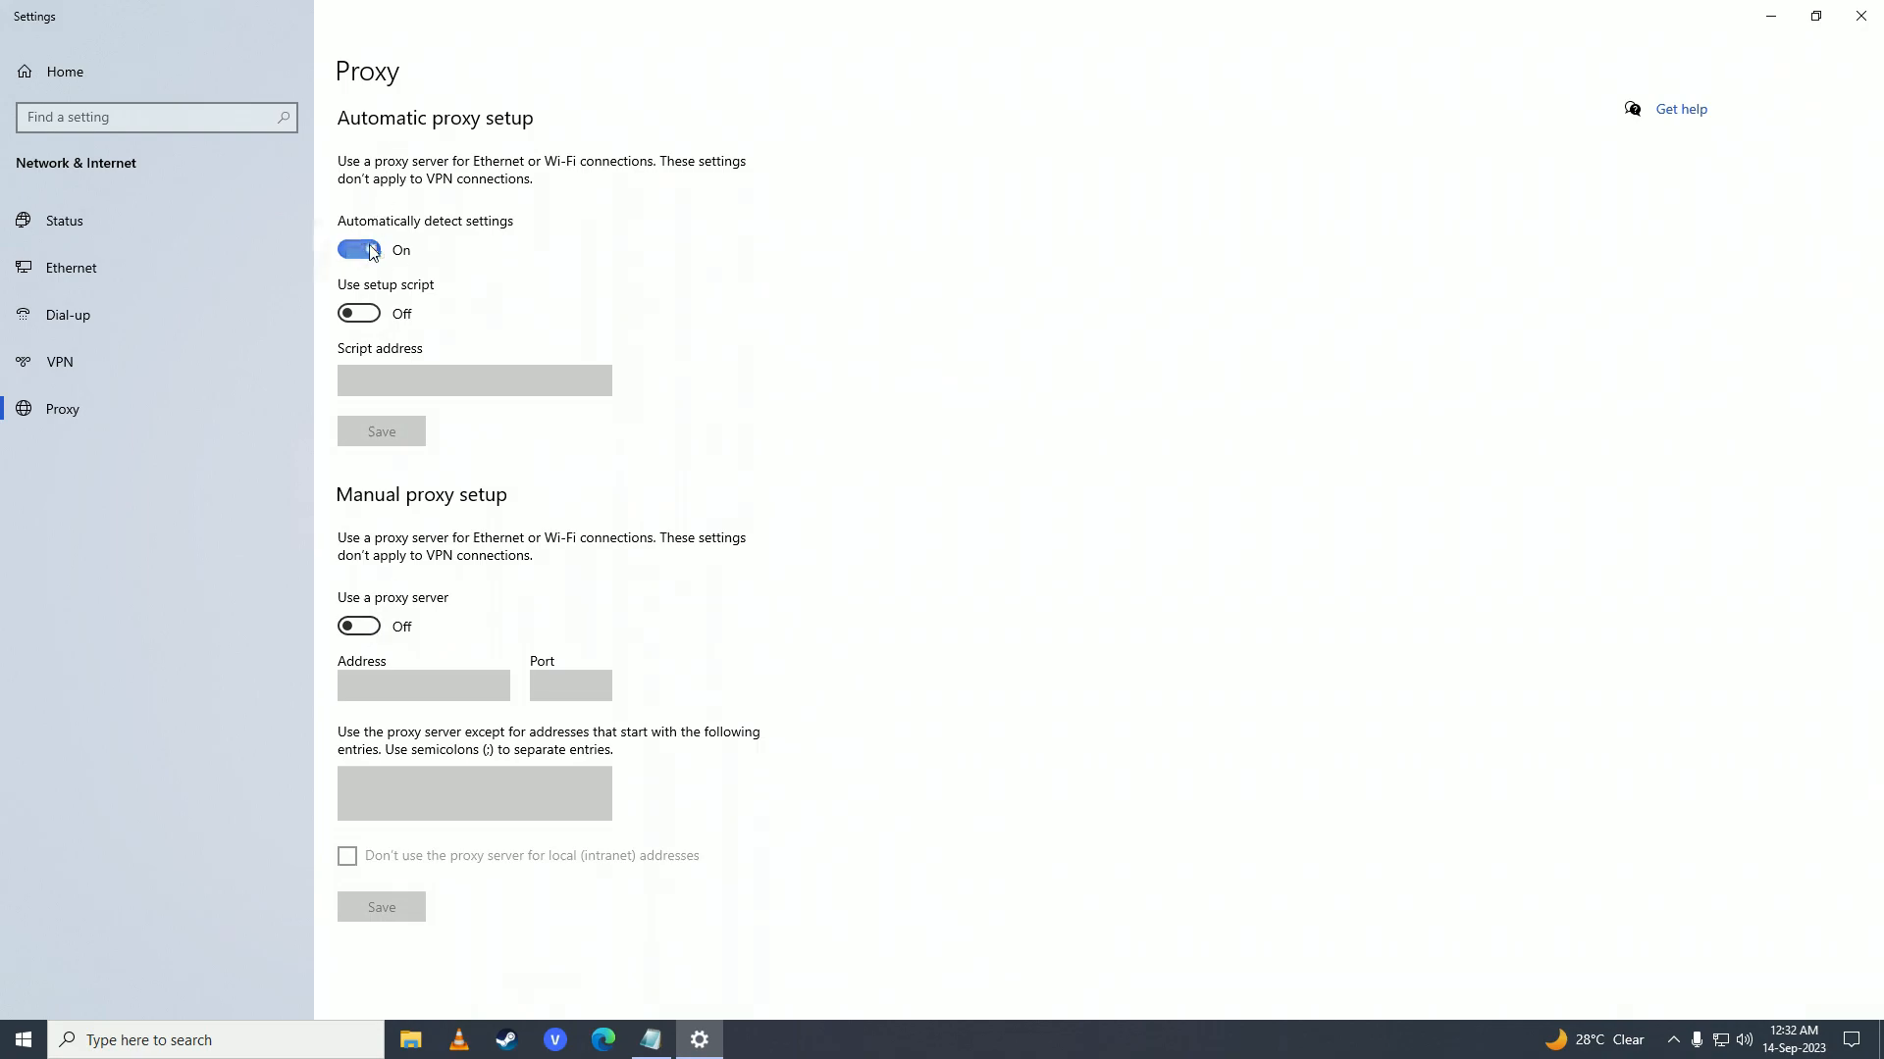
{"action": "left_click", "coordinate": [359, 251]}
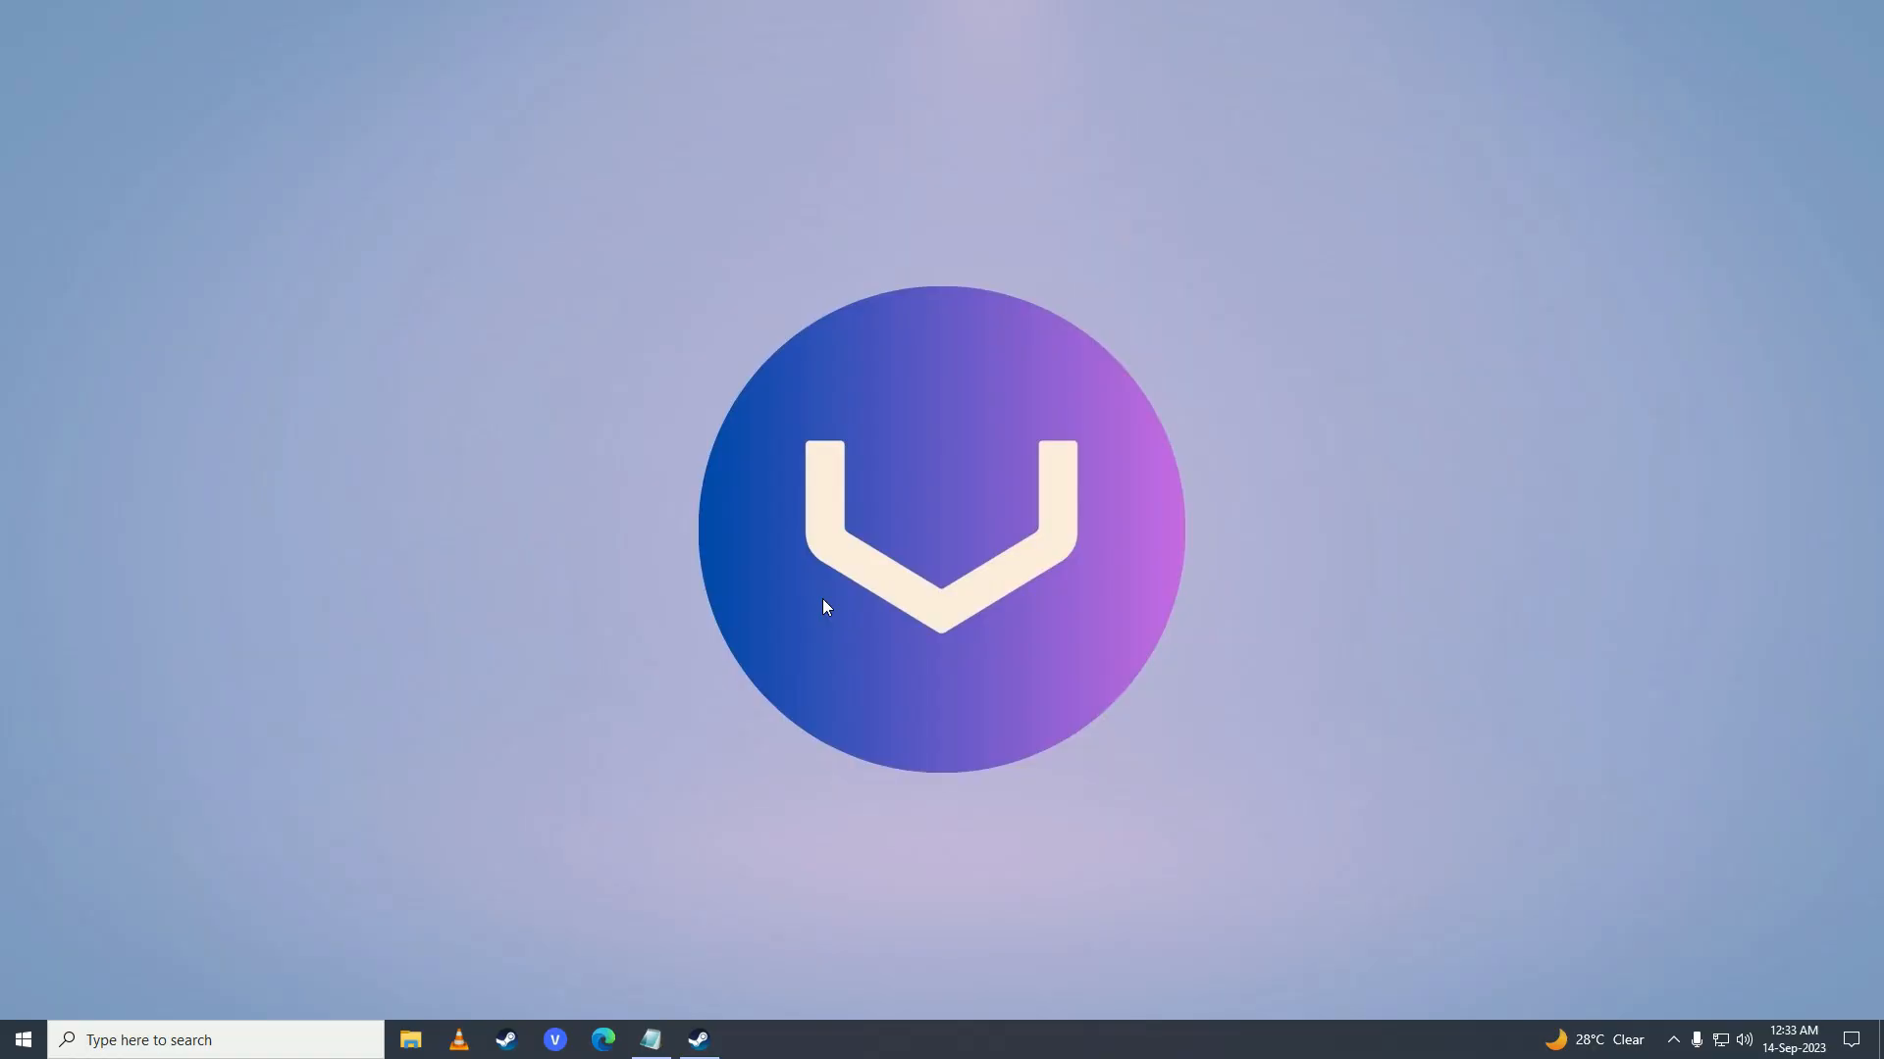
{"action": "mouse_move", "coordinate": [955, 1047]}
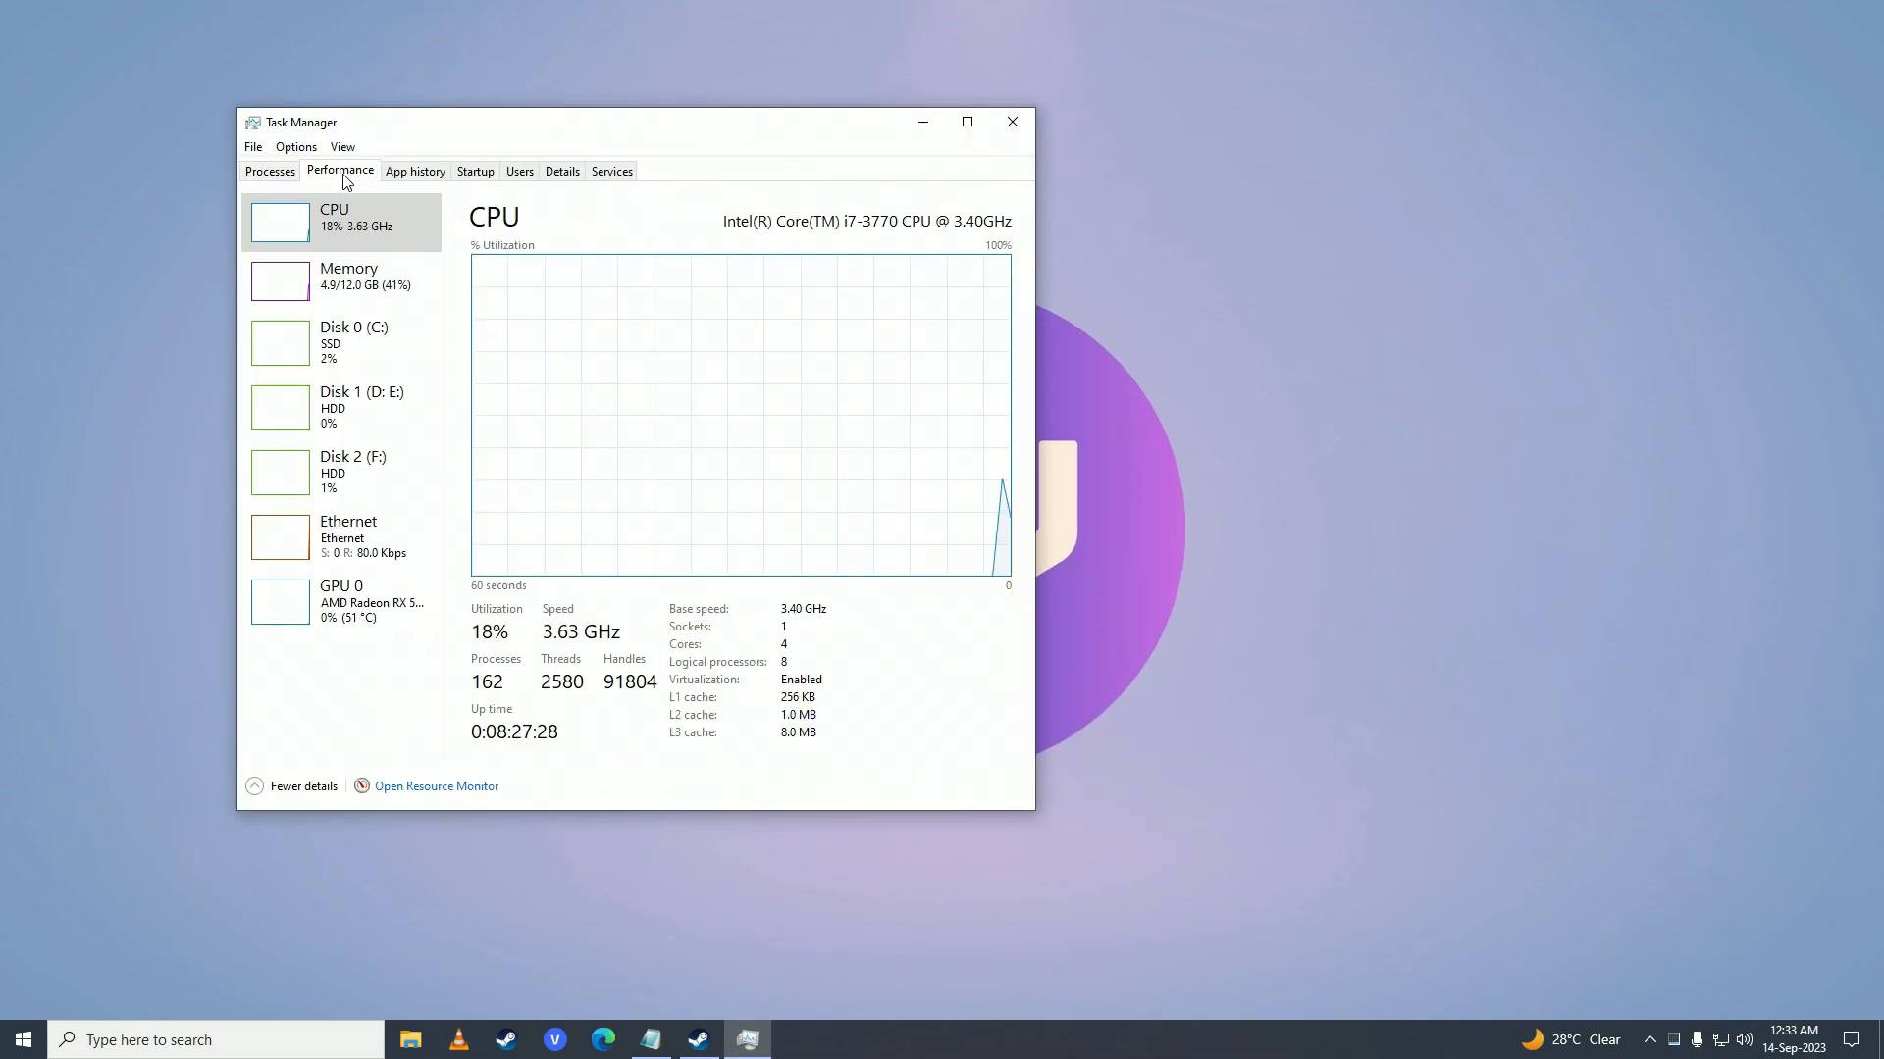
{"action": "mouse_move", "coordinate": [377, 408]}
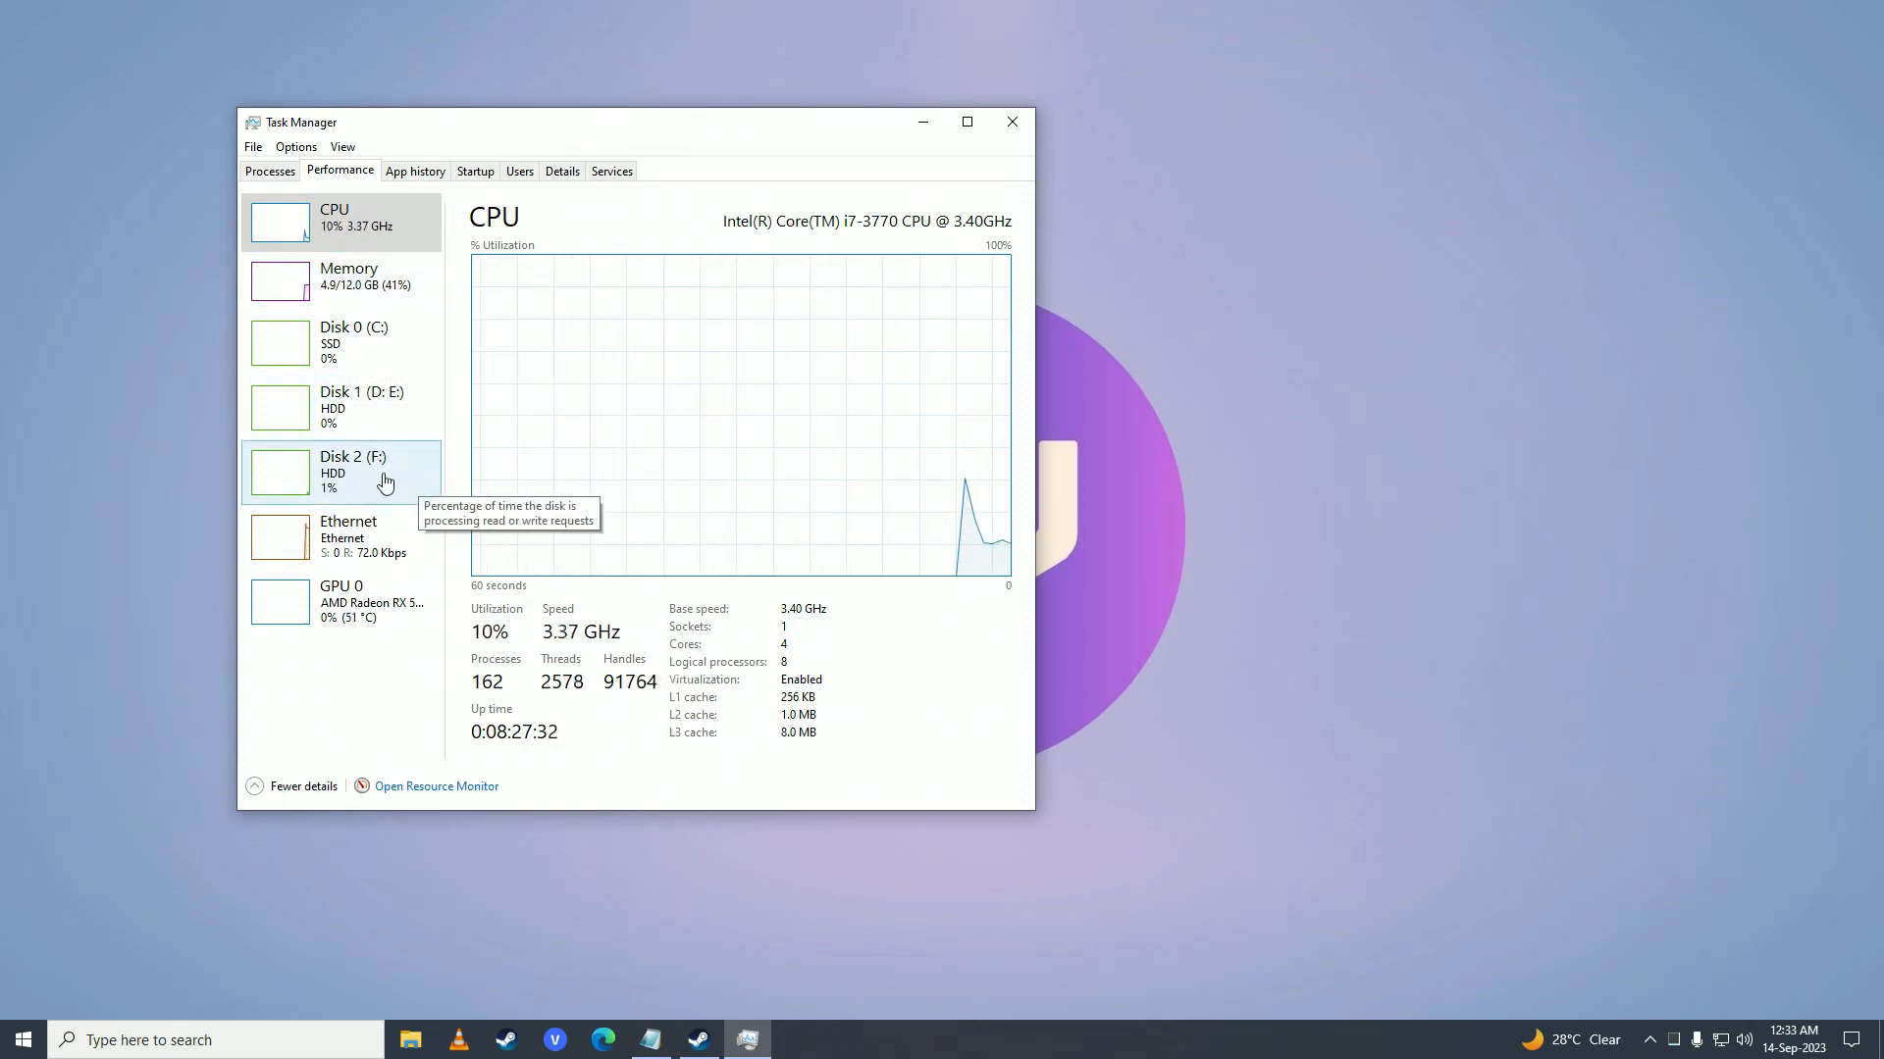
Review Disk 2 (F:) performance and the running process list, then close Task Manager.
{"action": "left_click", "coordinate": [353, 473]}
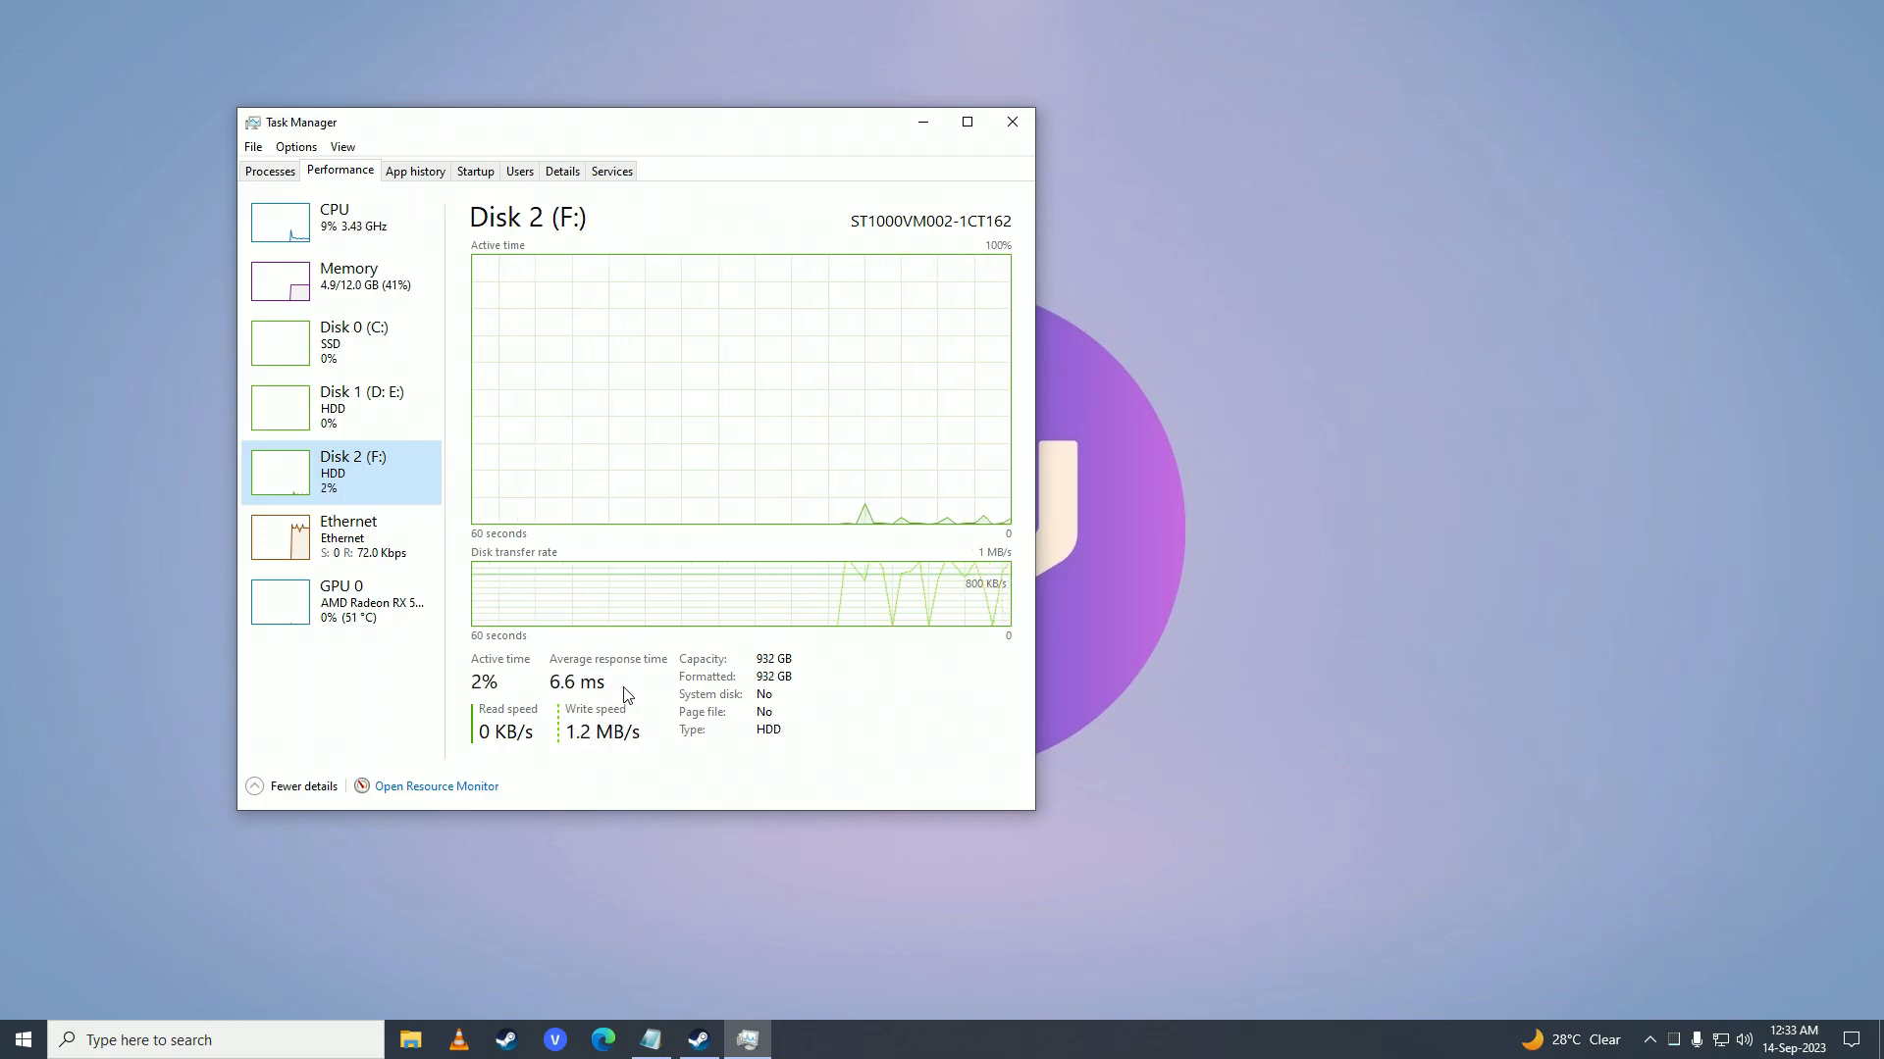
{"action": "left_click", "coordinate": [269, 170]}
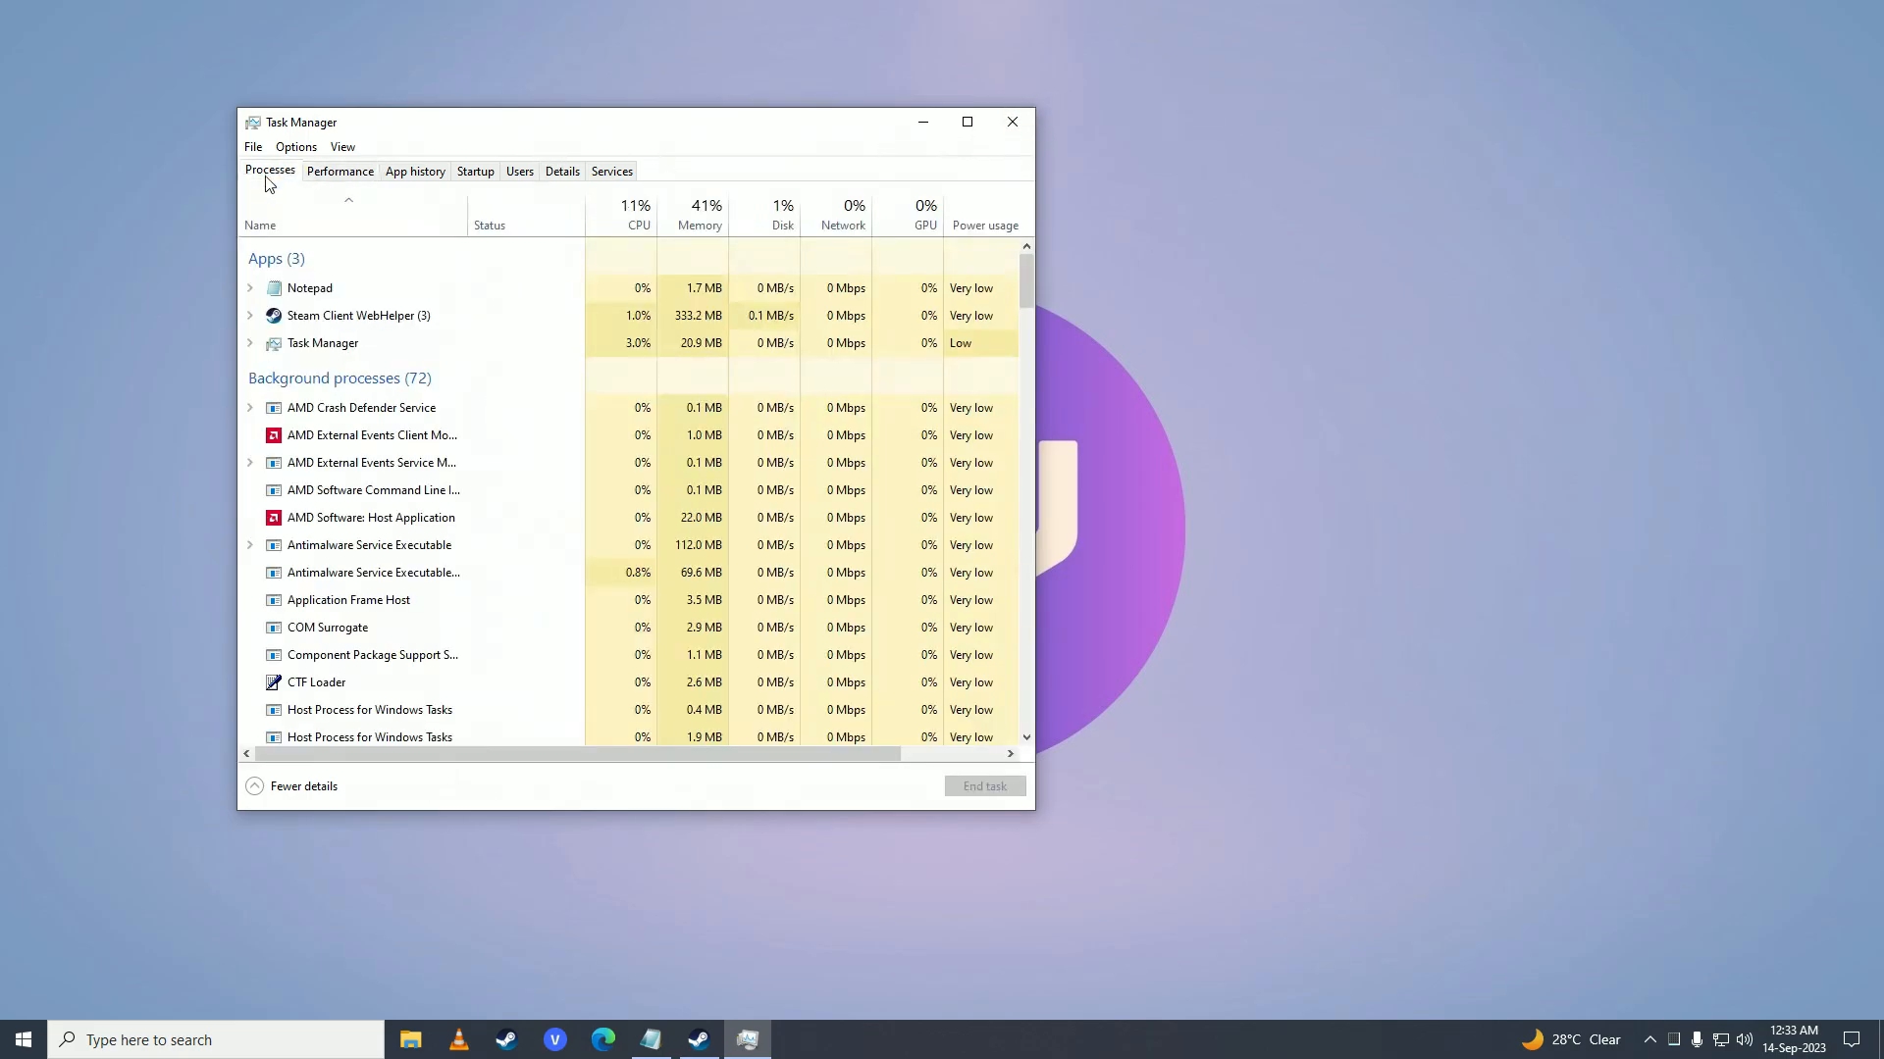
{"action": "scroll", "scroll_direction": "down", "scroll_amount": 3}
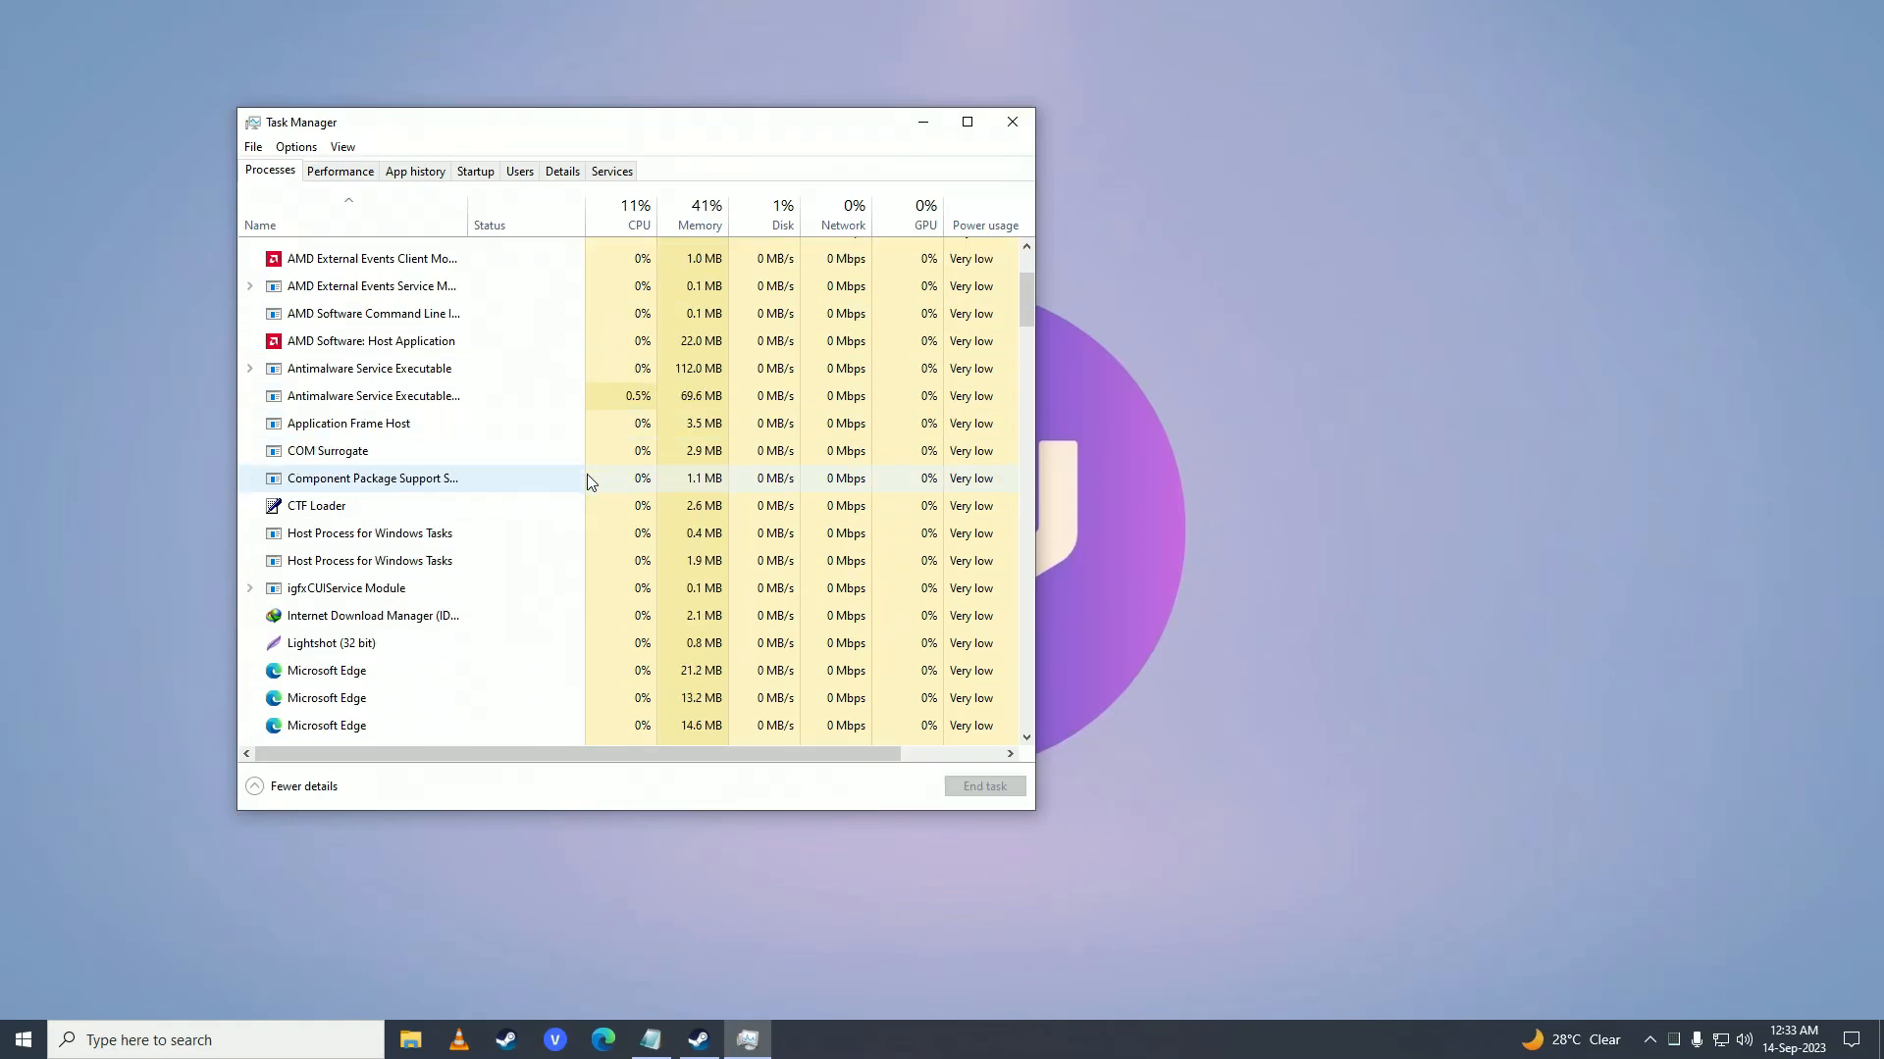
{"action": "scroll", "scroll_direction": "down", "scroll_amount": 3}
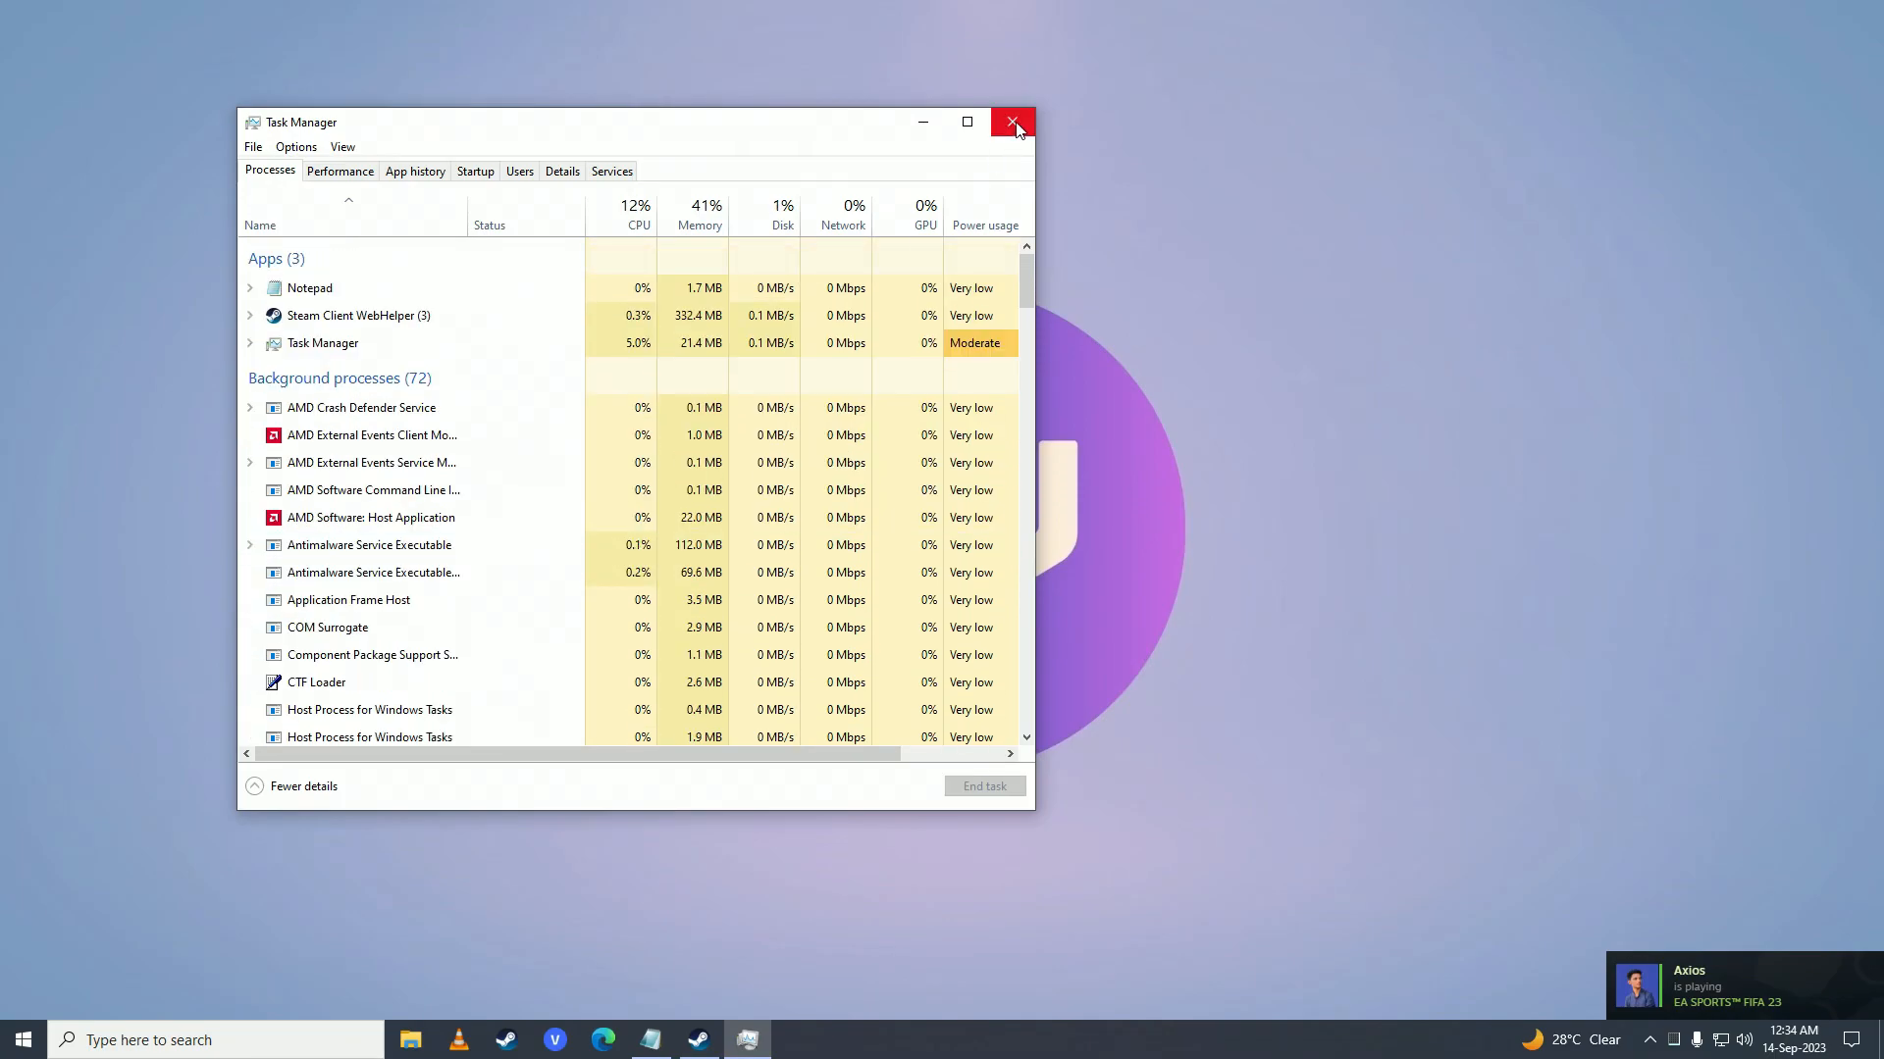
{"action": "left_click", "coordinate": [1014, 121]}
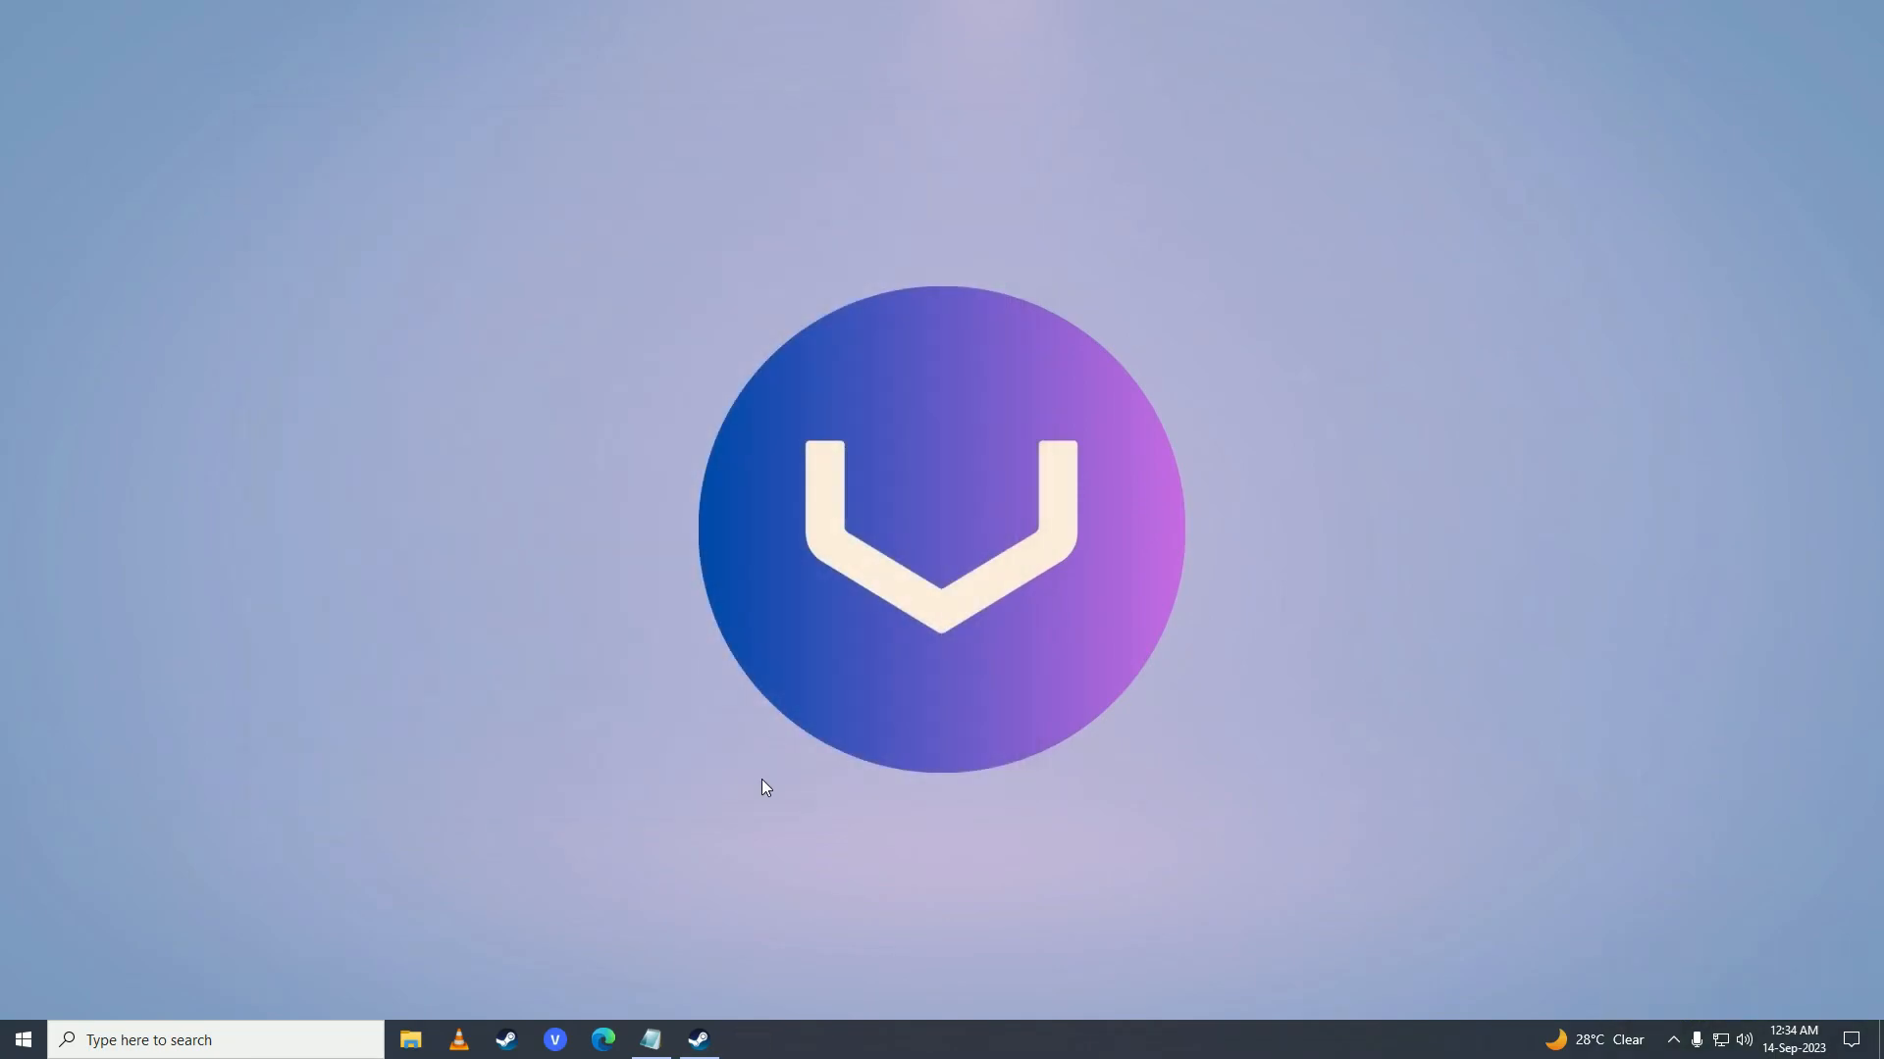
{"action": "mouse_move", "coordinate": [737, 858]}
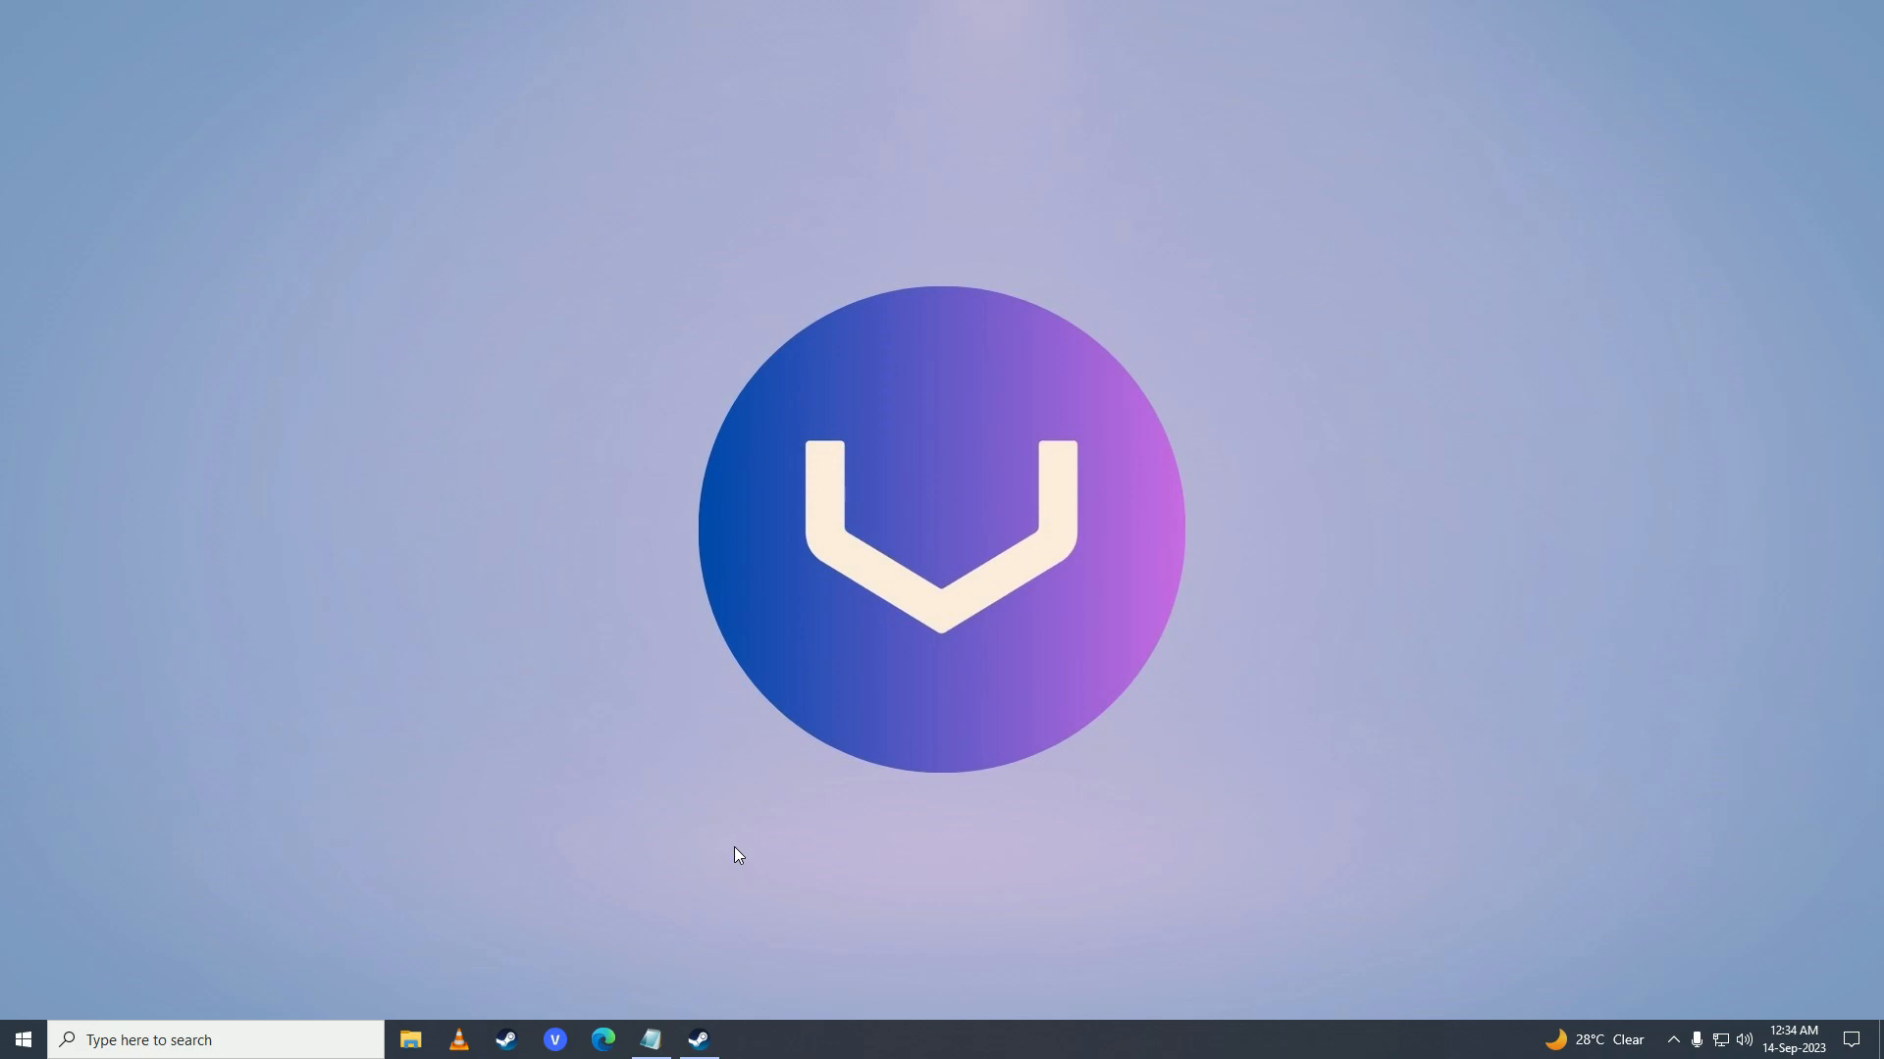
{"action": "mouse_move", "coordinate": [697, 991]}
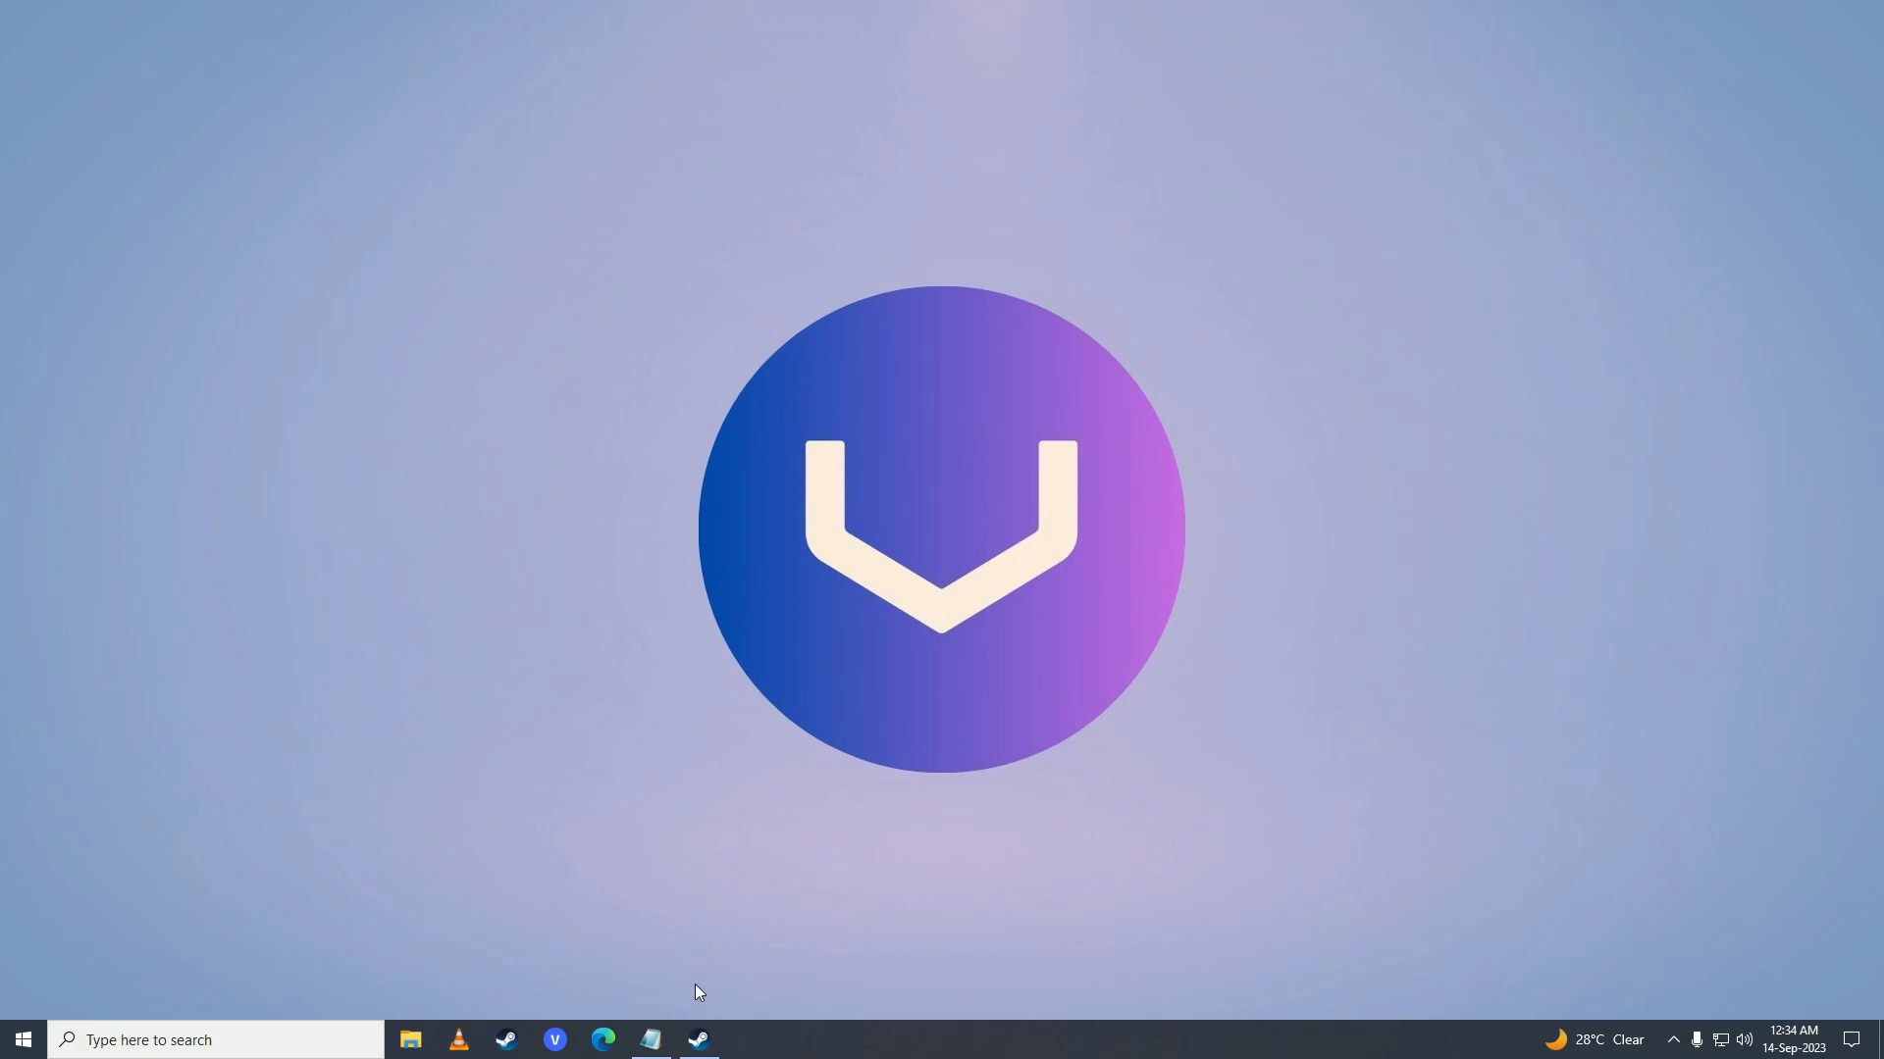
{"action": "mouse_move", "coordinate": [875, 722]}
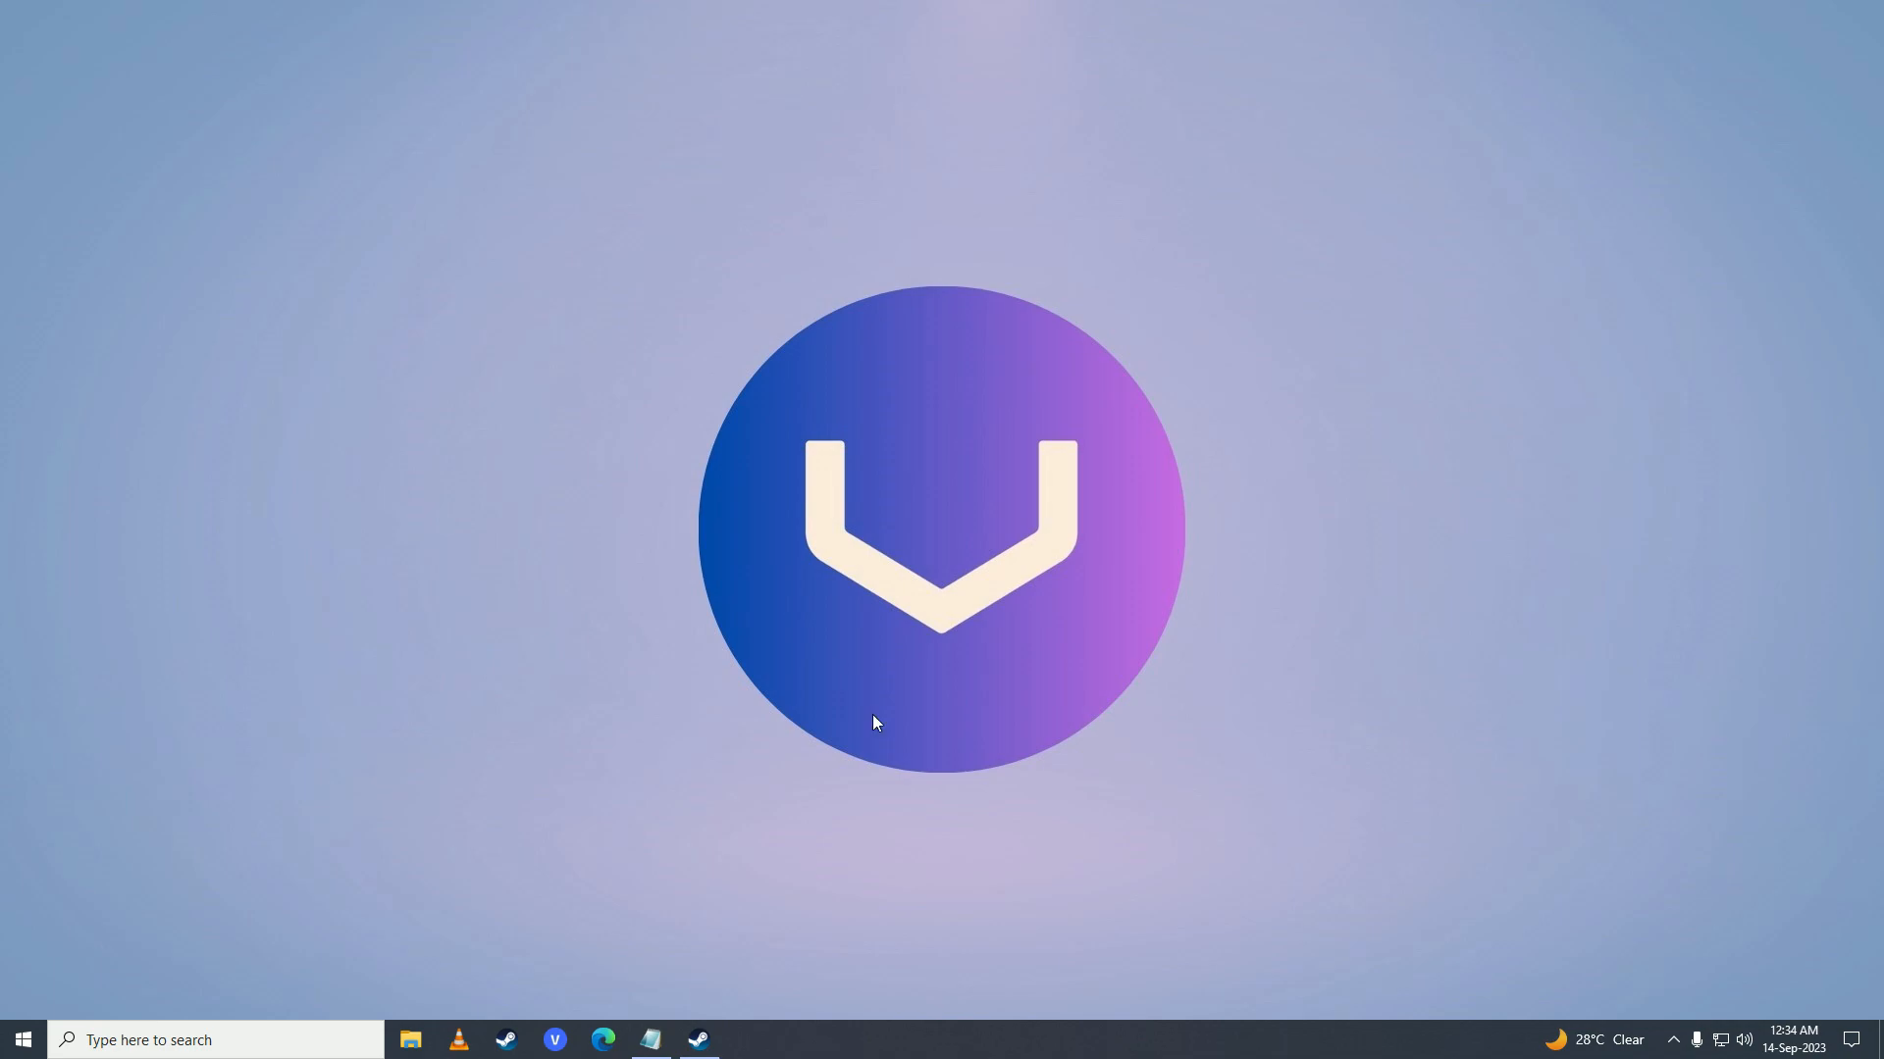
Launch Command Prompt via the Run dialog from the Start menu.
{"action": "left_click", "coordinate": [20, 1040]}
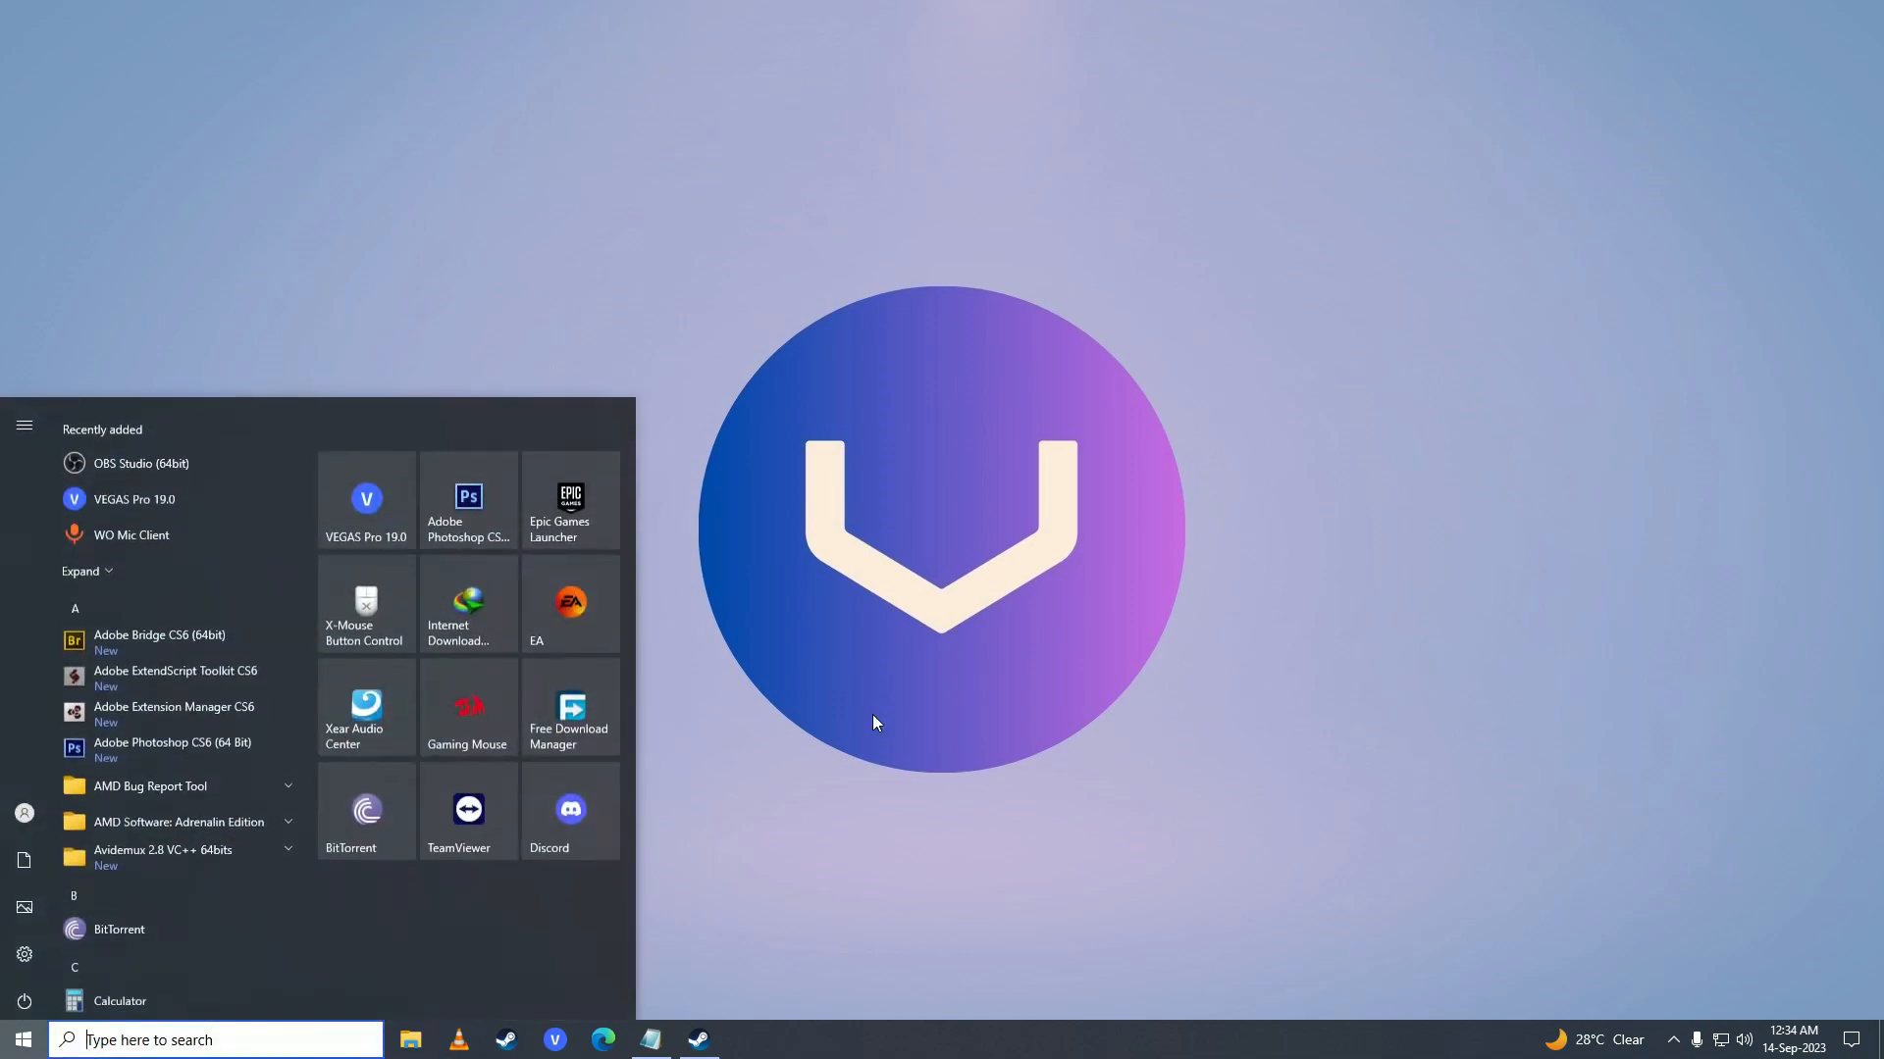
{"action": "type", "text": "run"}
{"action": "type", "text": "cm"}
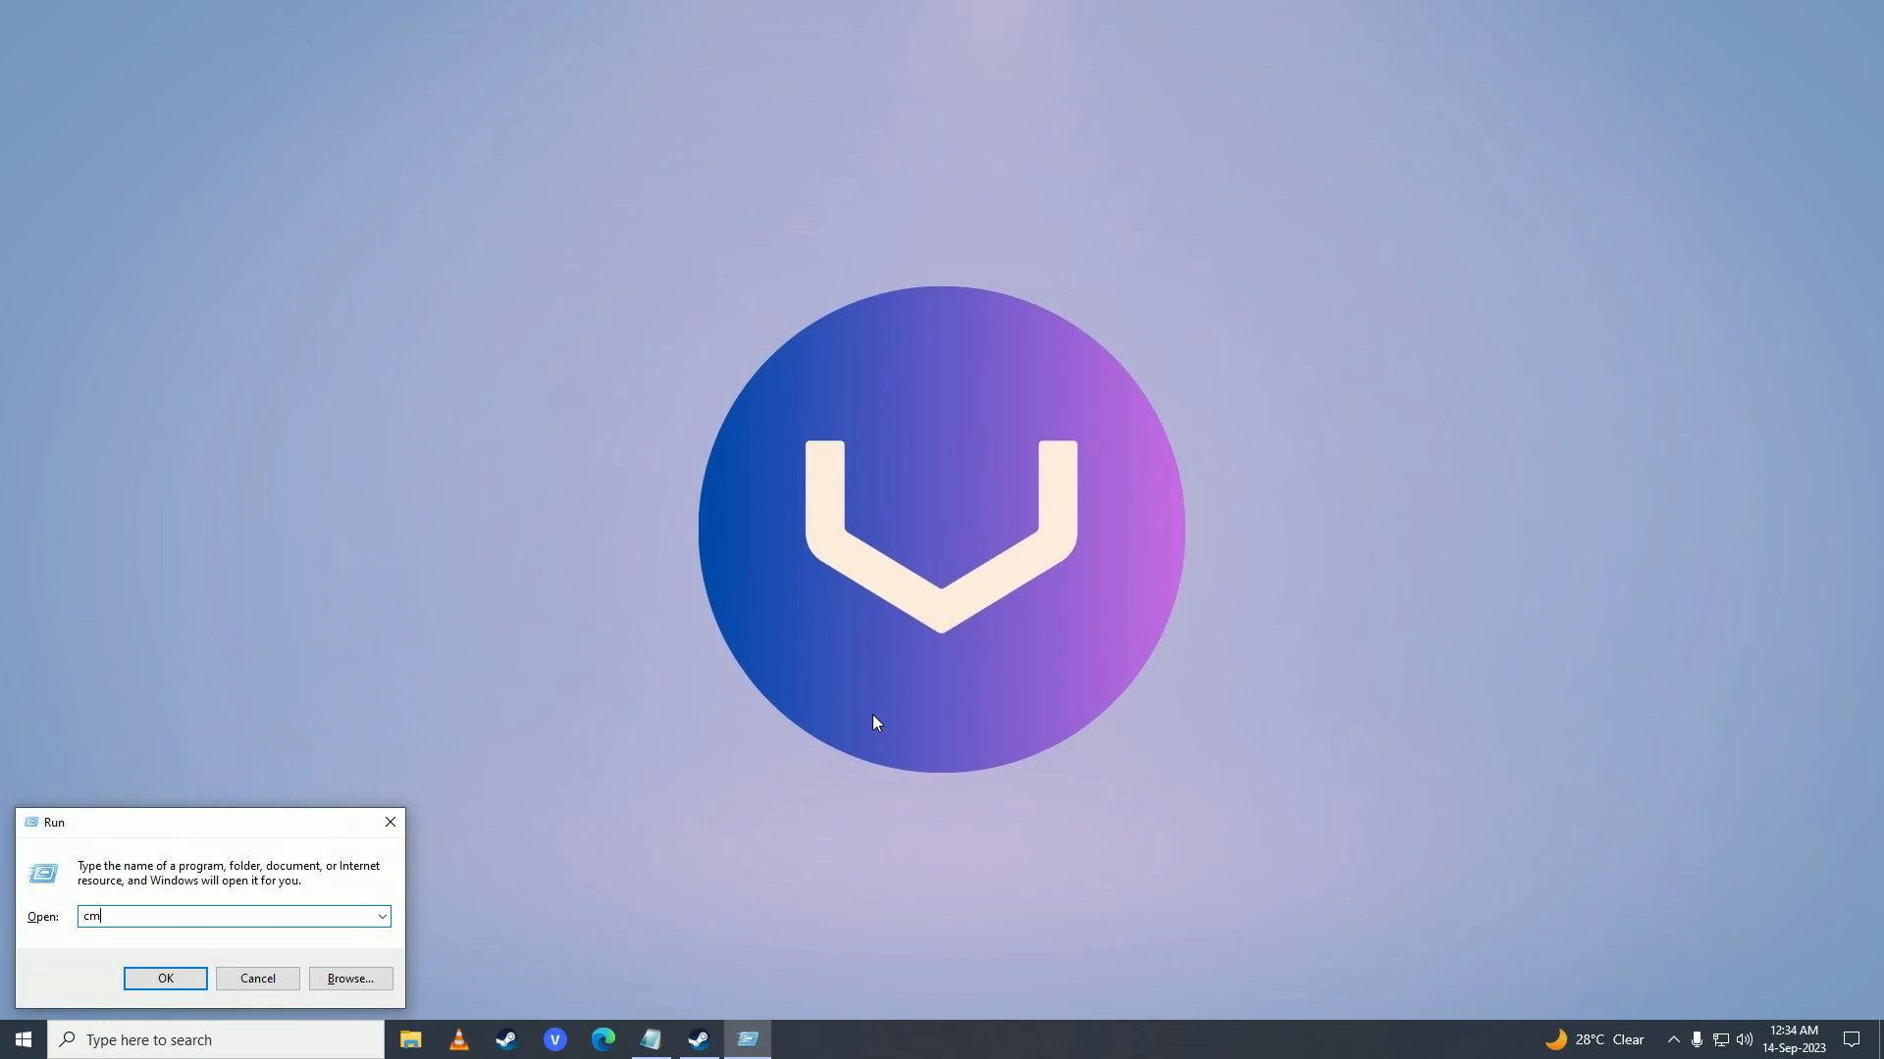
{"action": "left_click", "coordinate": [165, 977]}
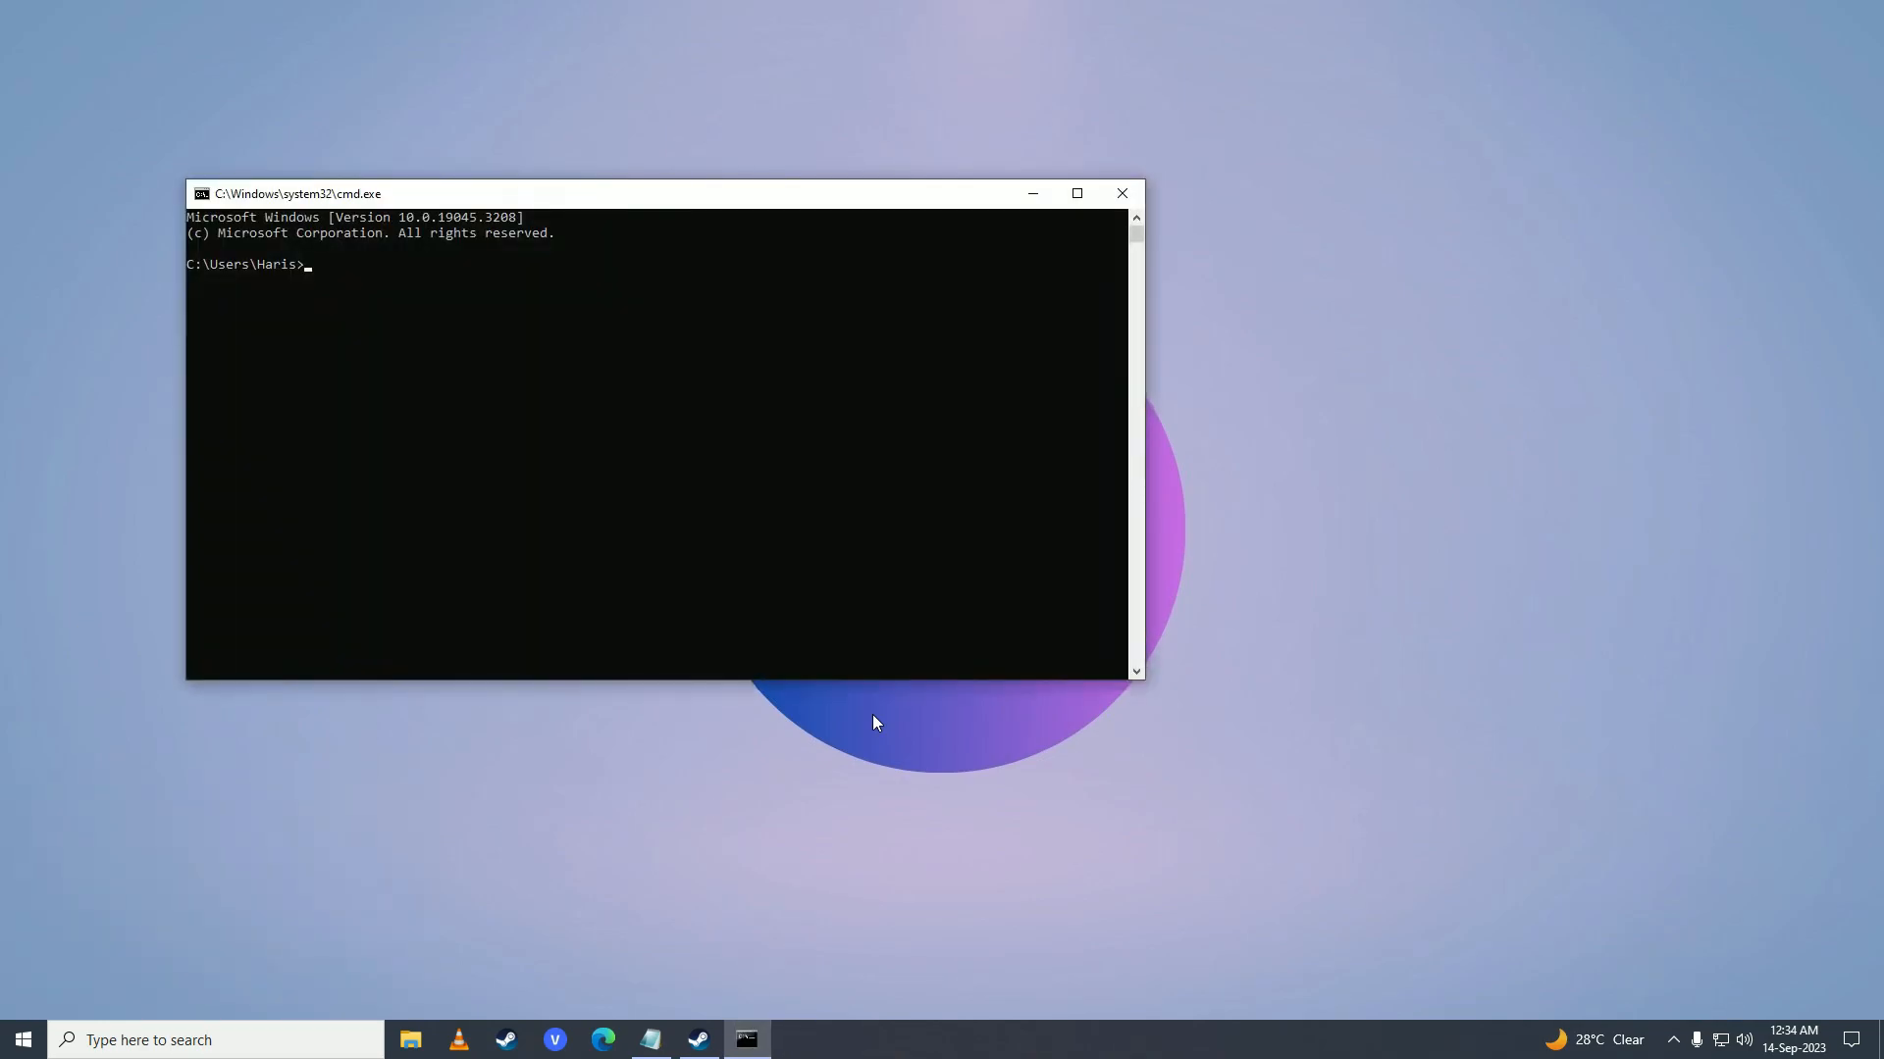
Run ipconfig /flushdns, confirm the DNS cache flushed successfully, and close the window.
{"action": "type", "text": "ipconfig"}
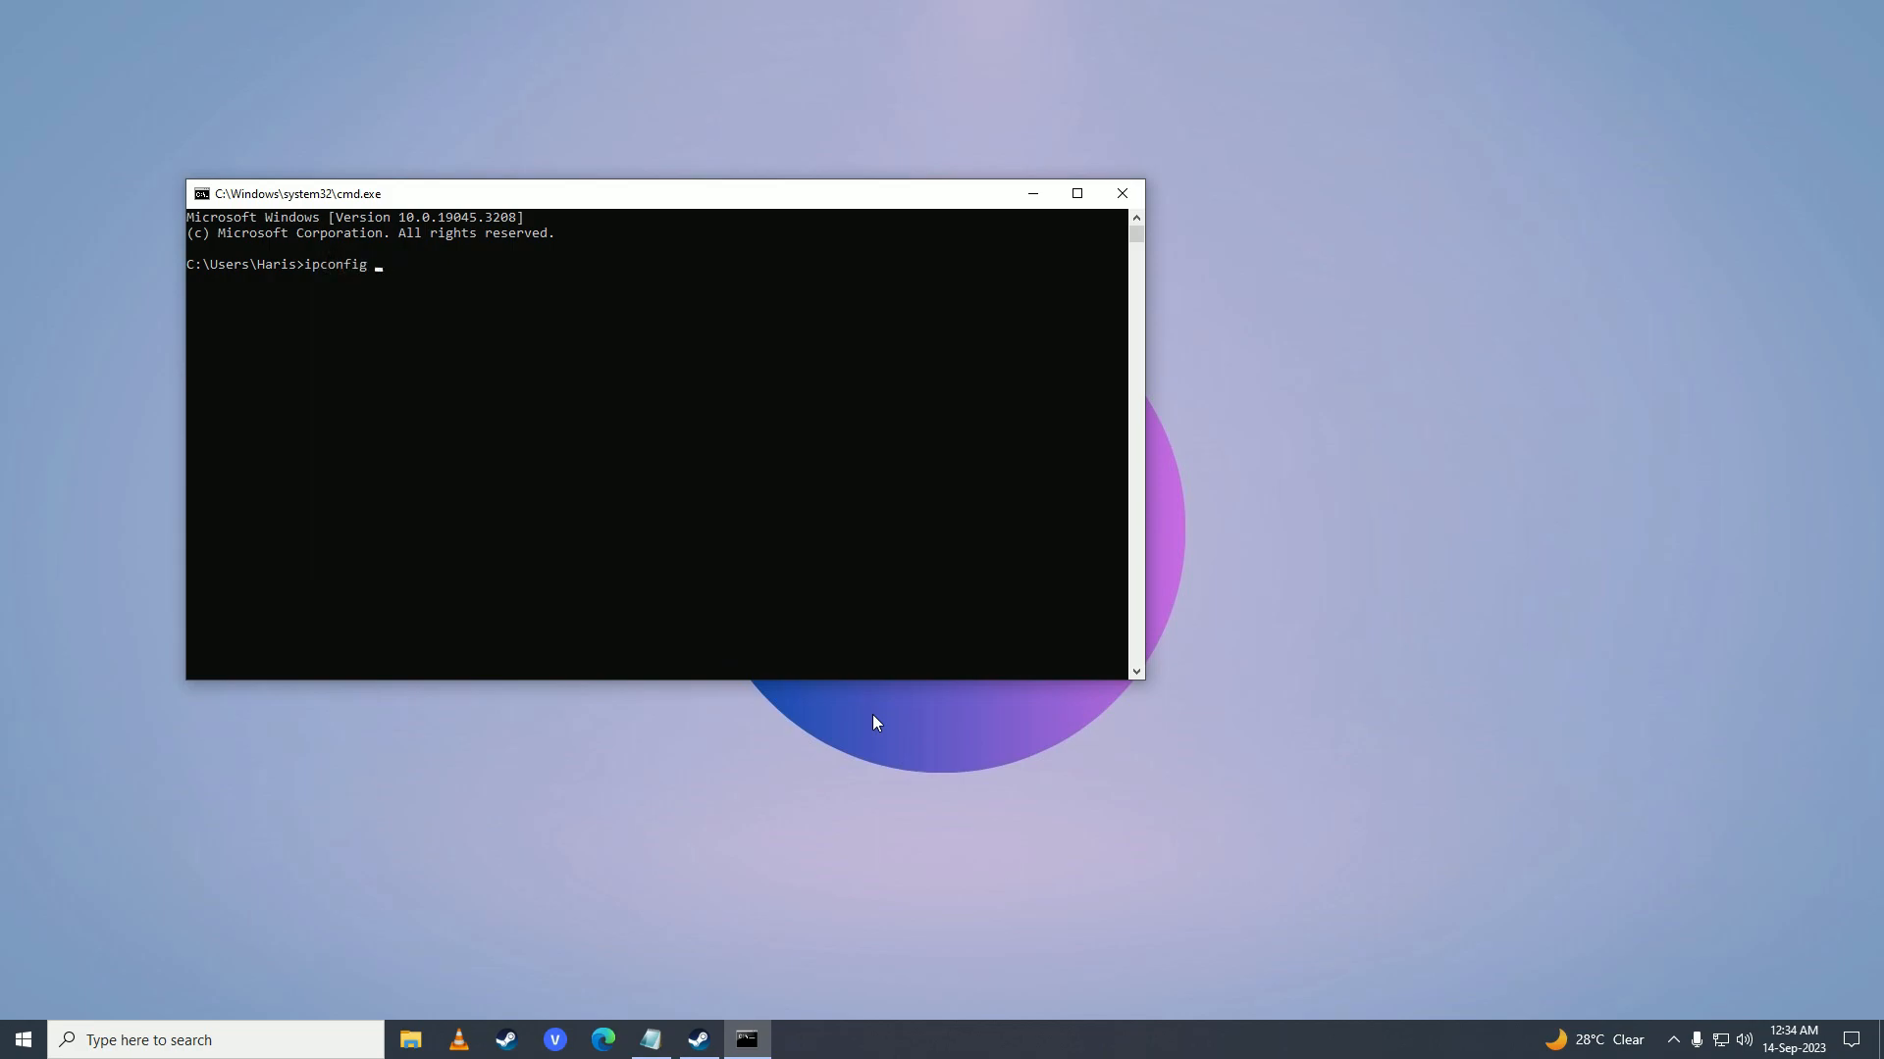
{"action": "type", "text": "/flus"}
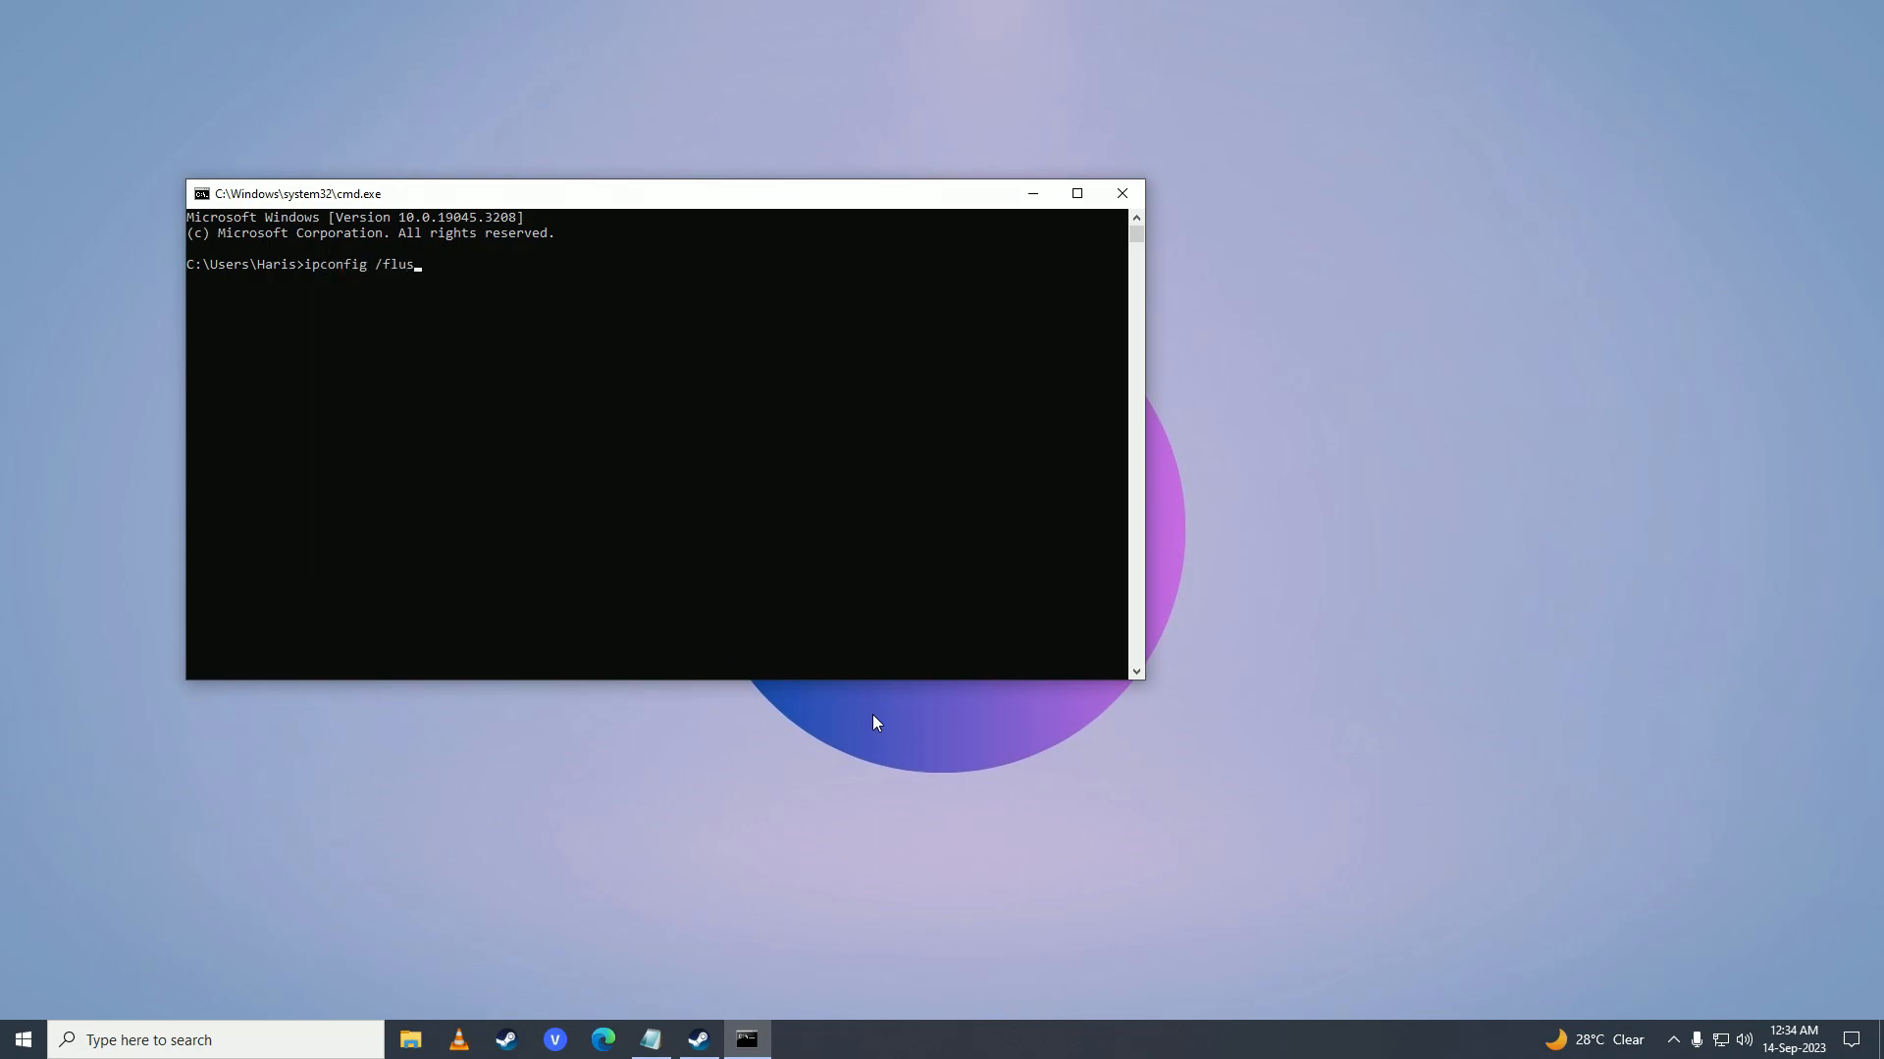
{"action": "key", "text": "Enter"}
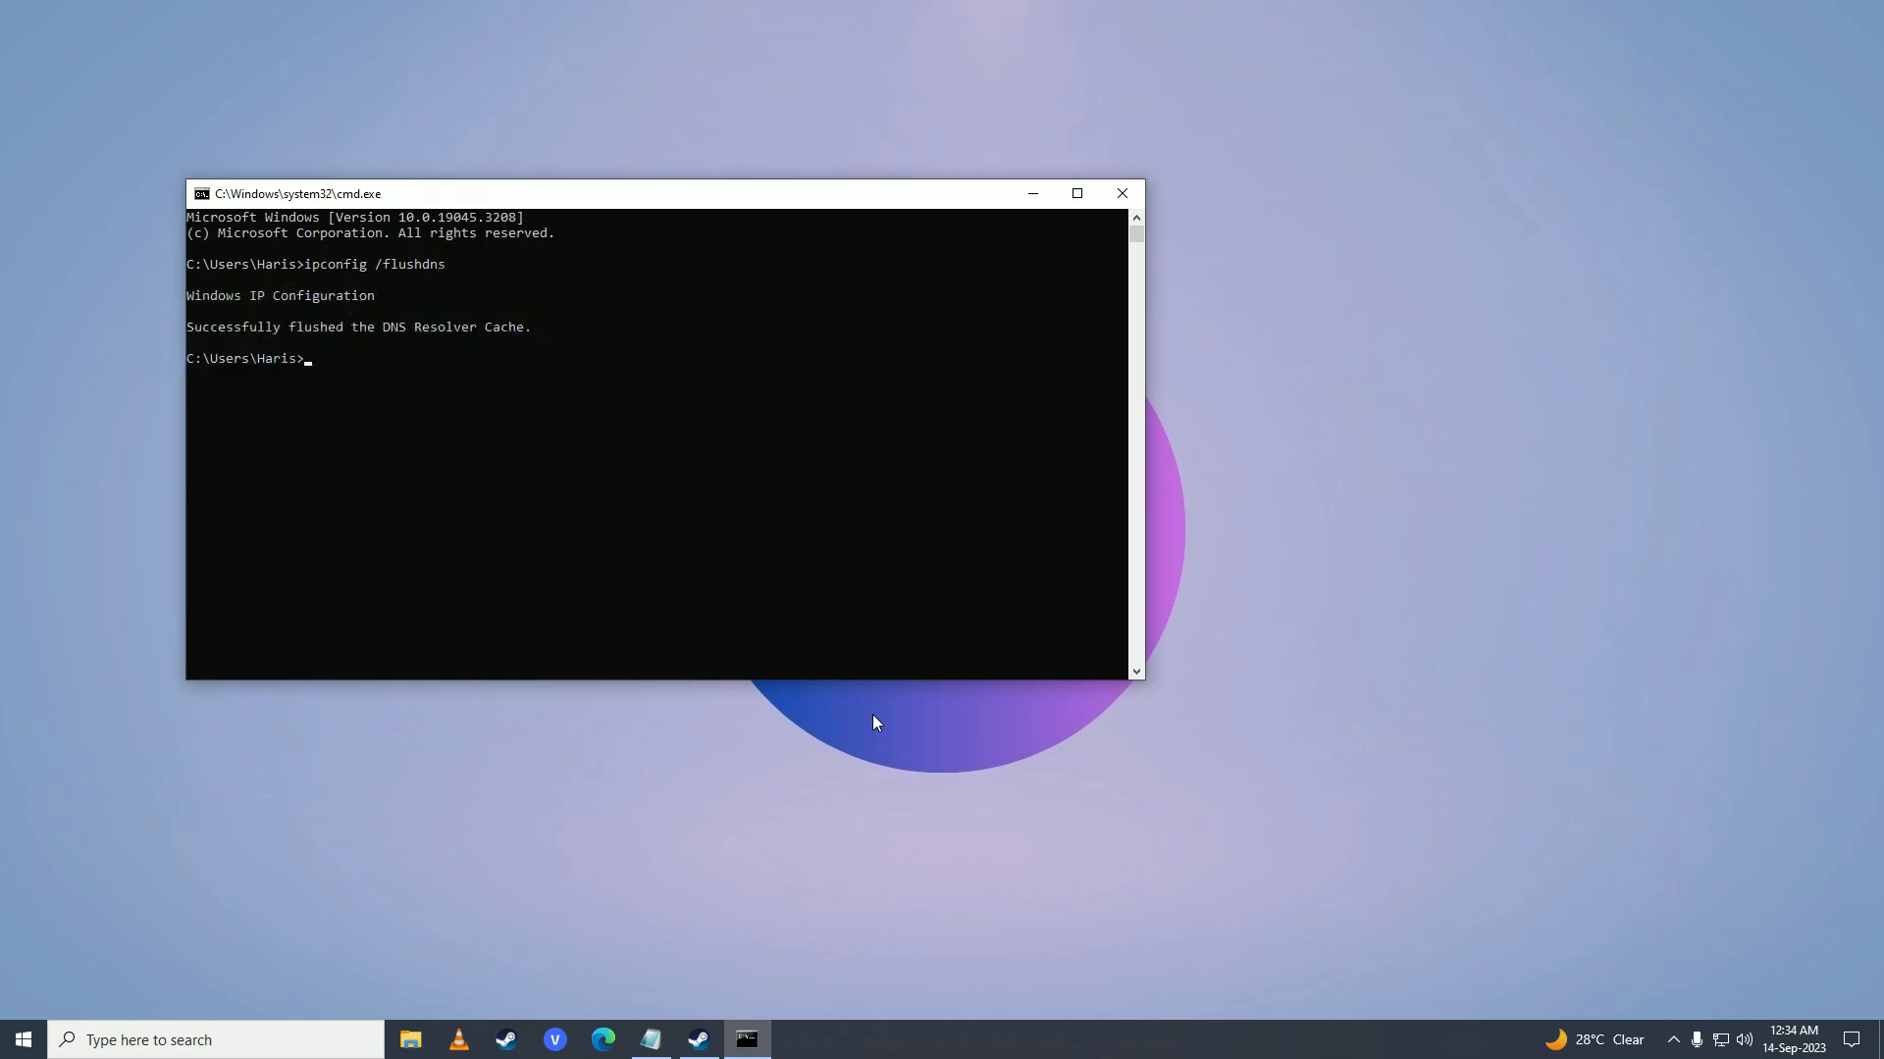
{"action": "left_click_drag", "start_coordinate": [418, 328], "coordinate": [537, 327]}
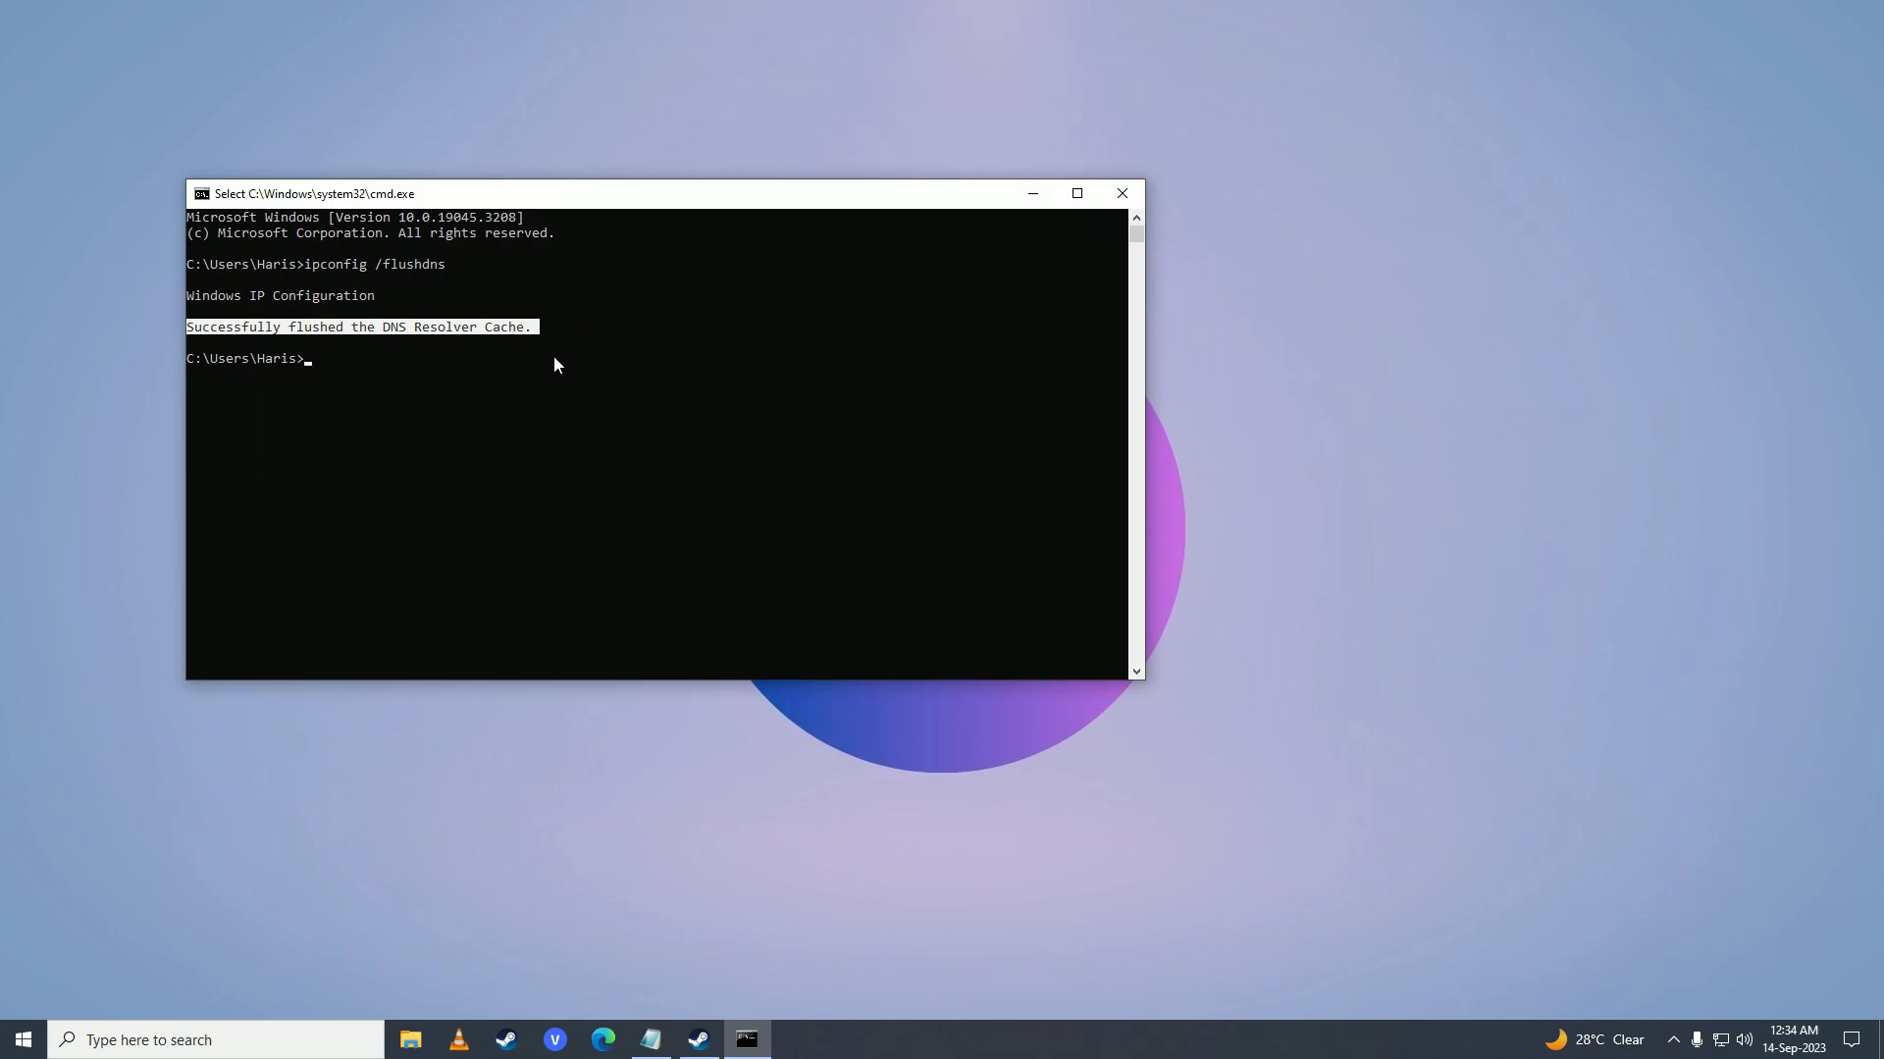
{"action": "left_click", "coordinate": [1122, 193]}
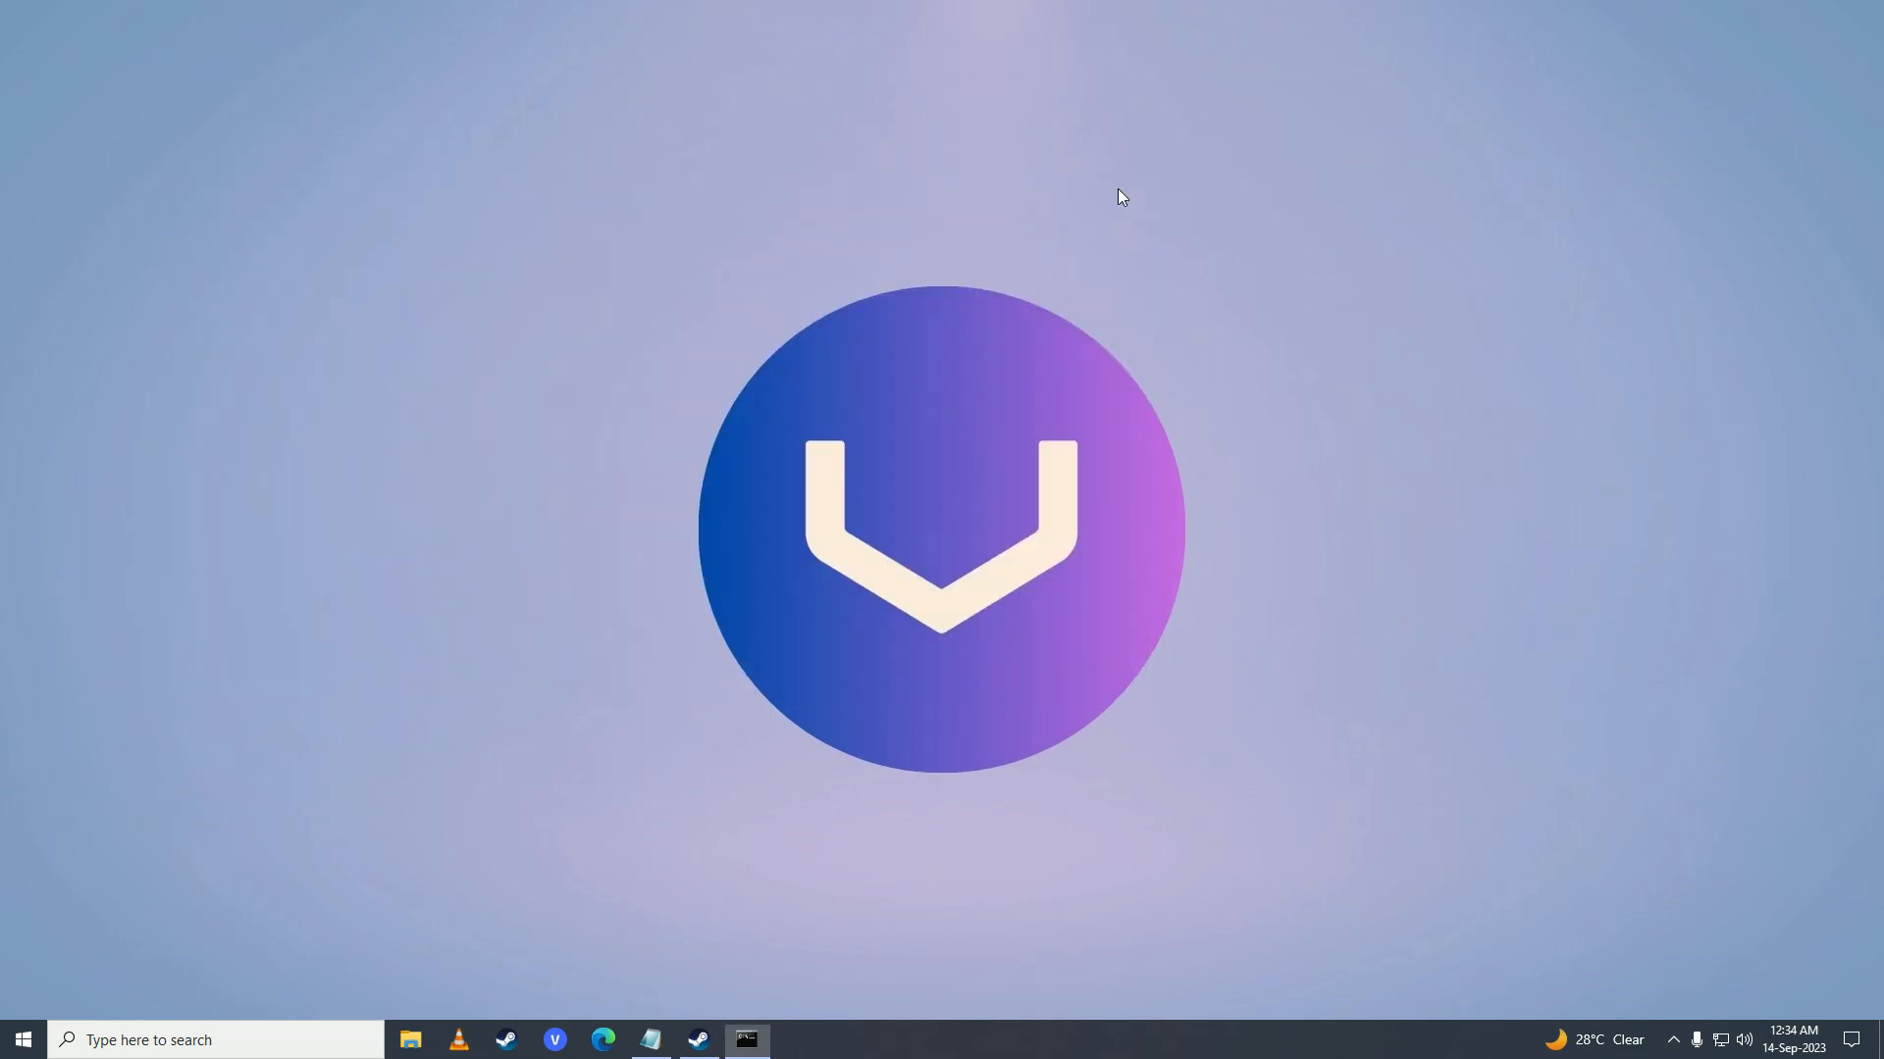
Submit steam://flushconfig through the Run dialog to reset Steam's download configuration.
{"action": "left_click", "coordinate": [20, 1040]}
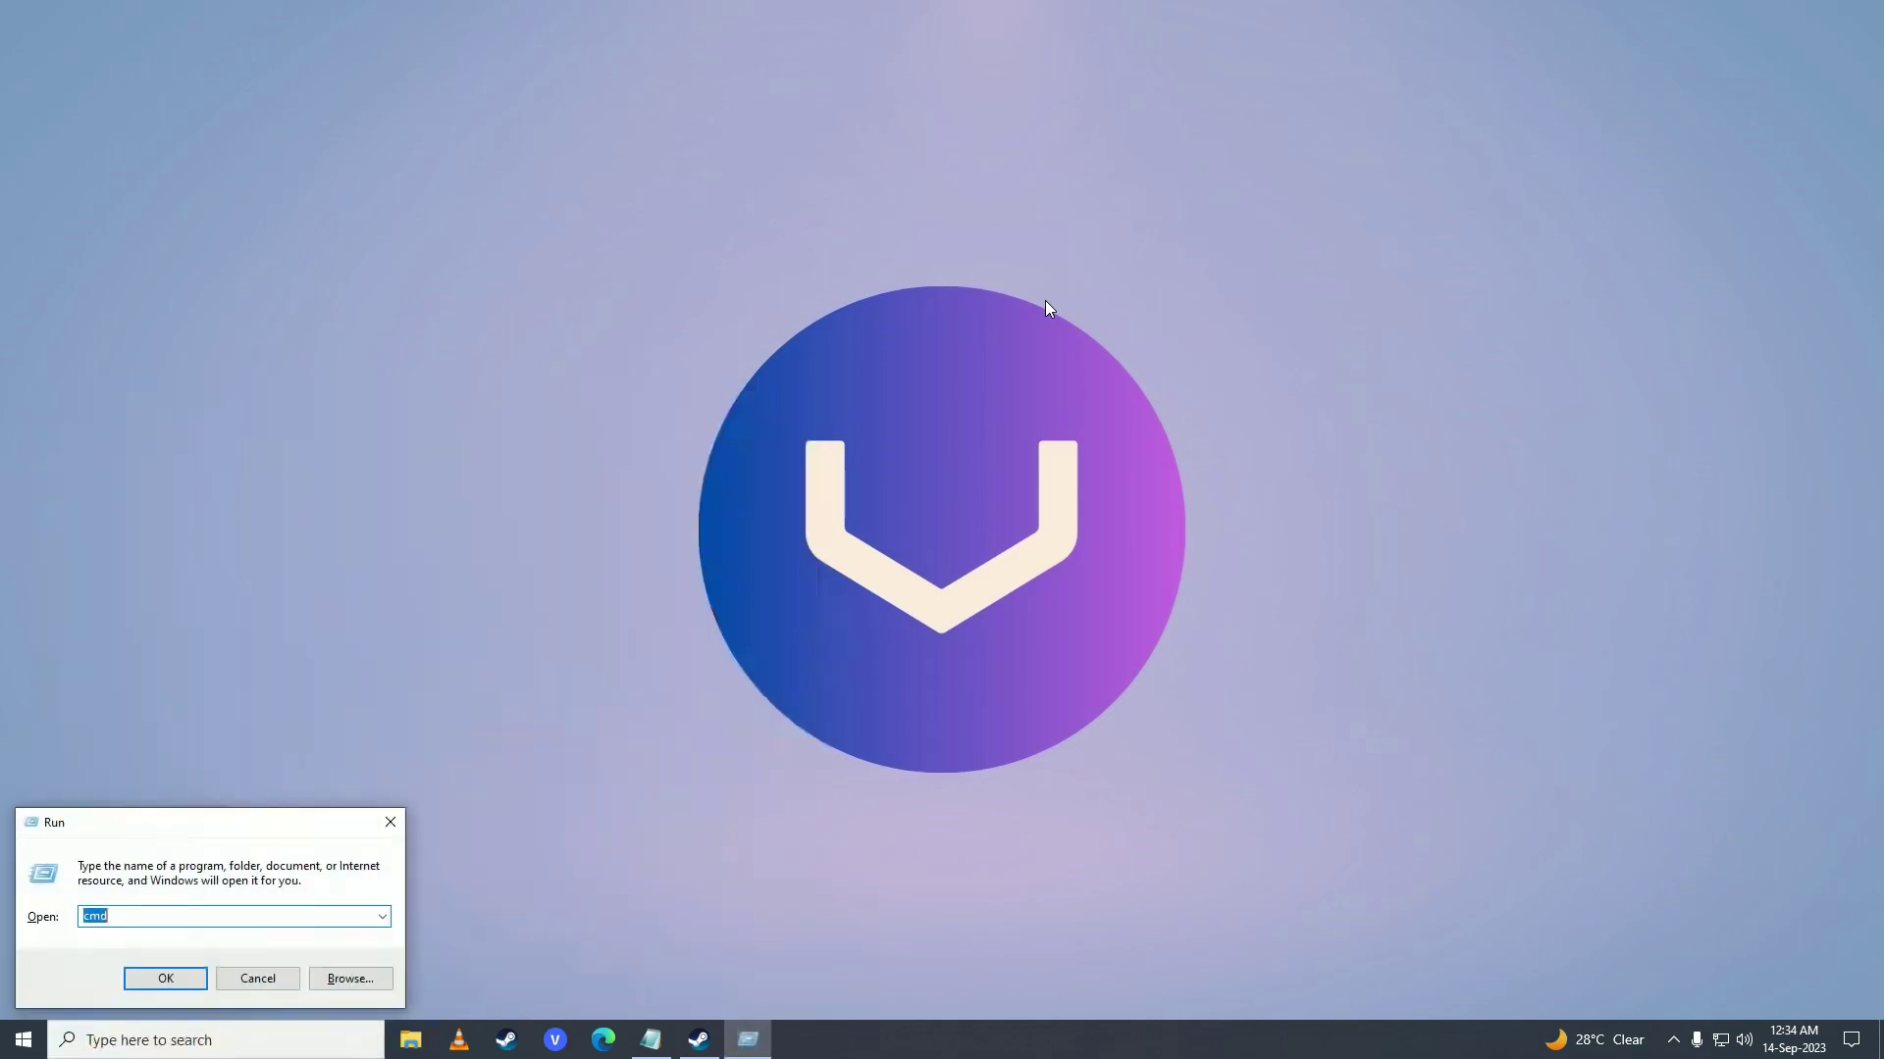
{"action": "type", "text": "steam://f"}
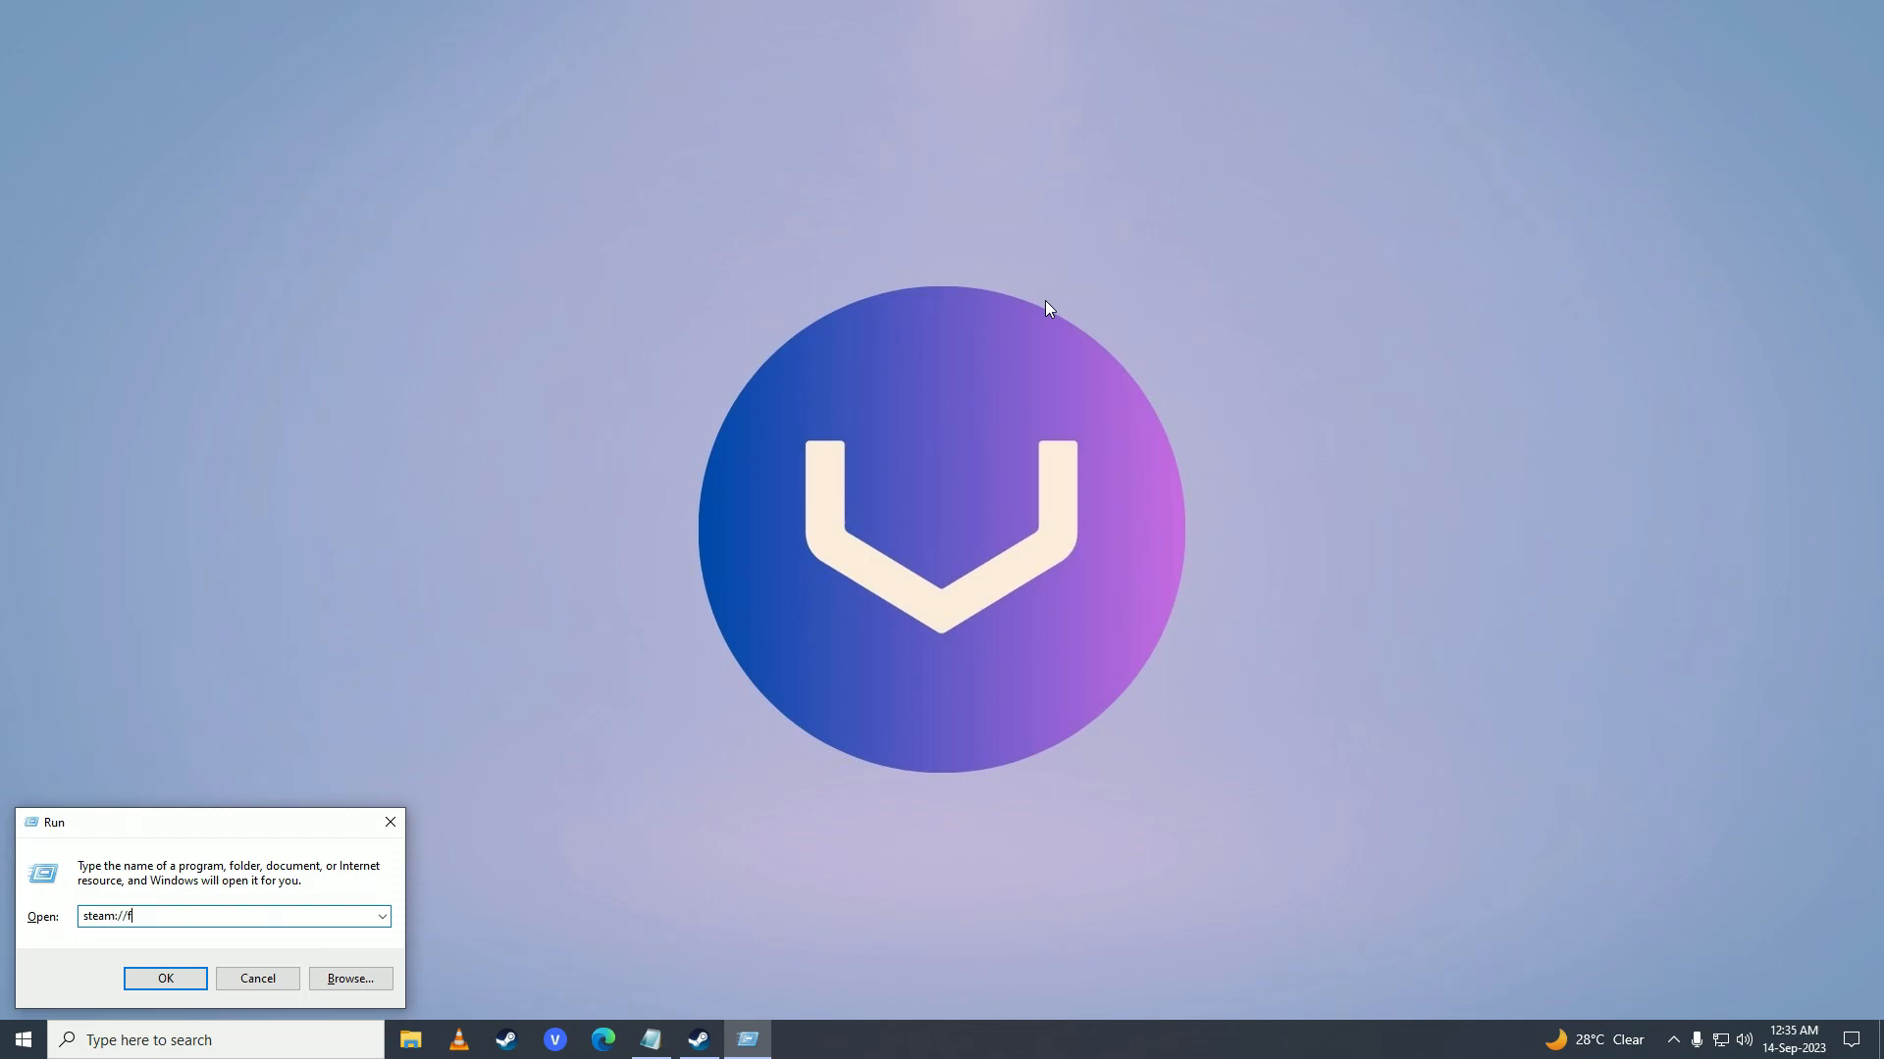
{"action": "type", "text": "lushconfi"}
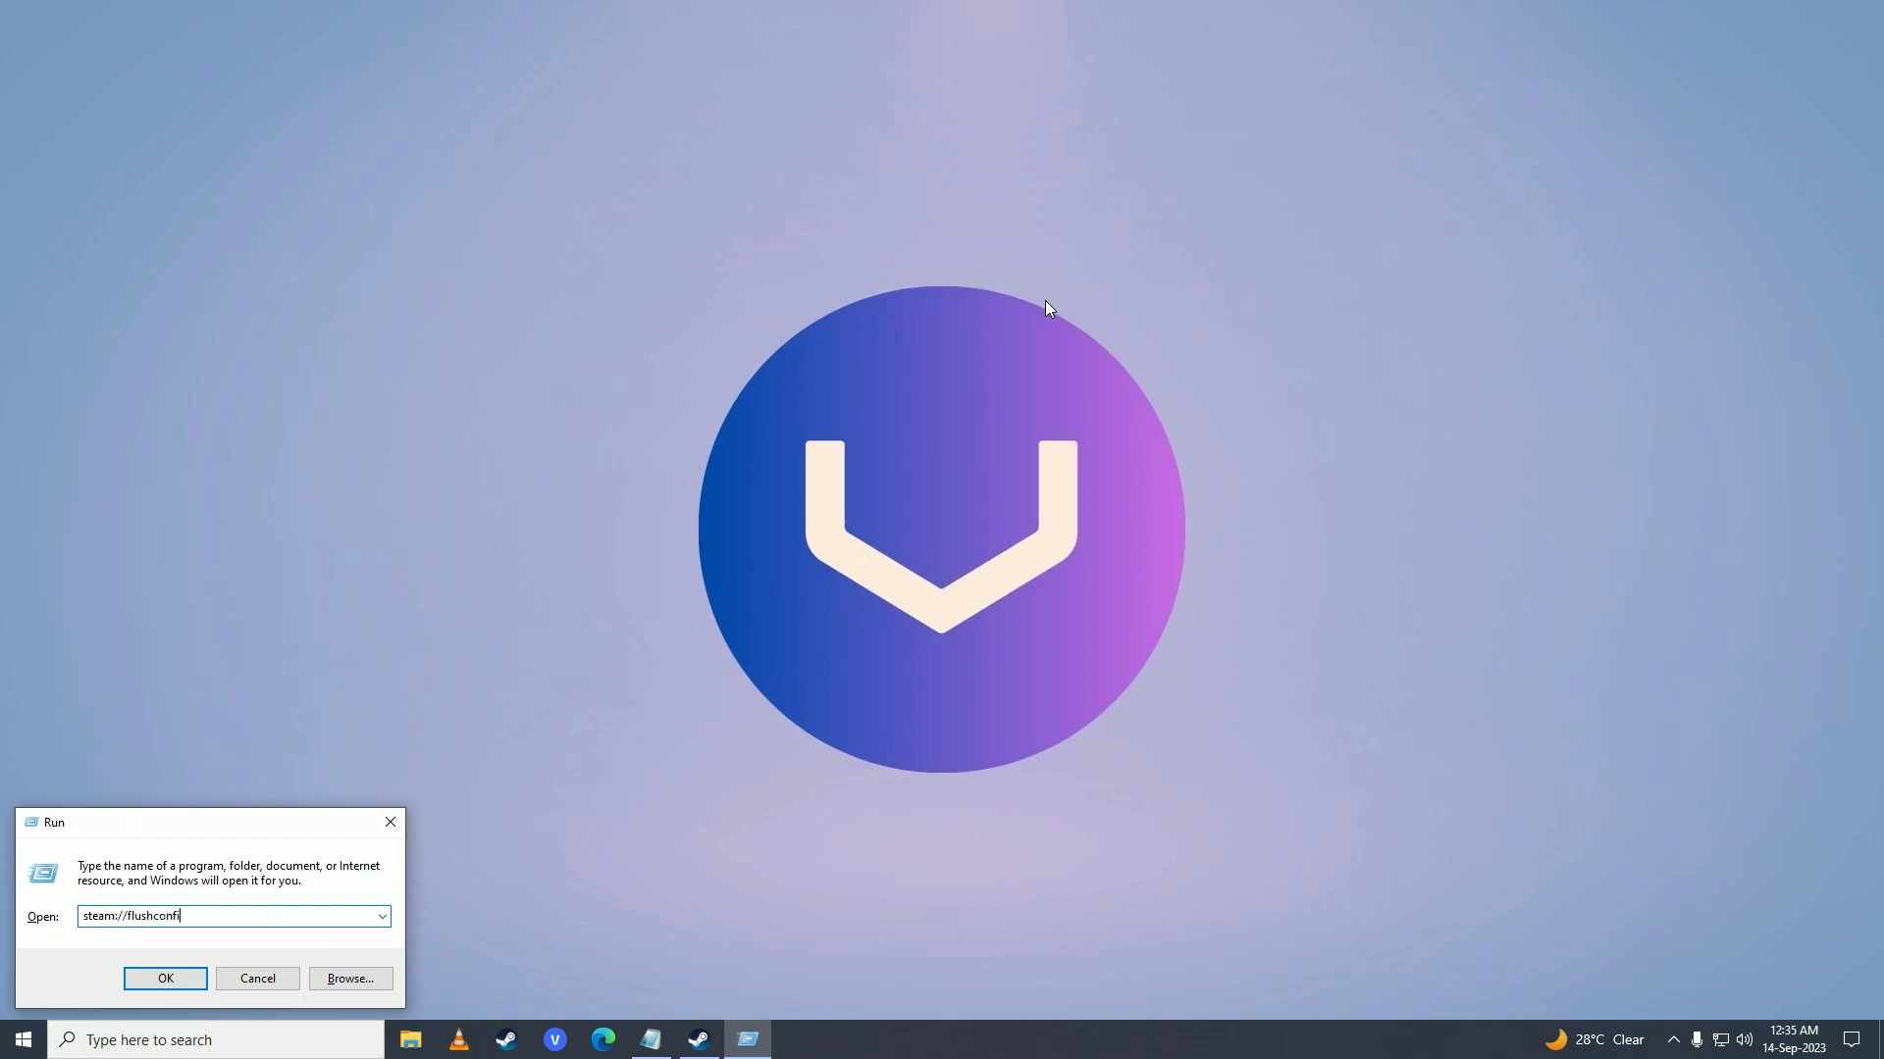
{"action": "left_click", "coordinate": [165, 979]}
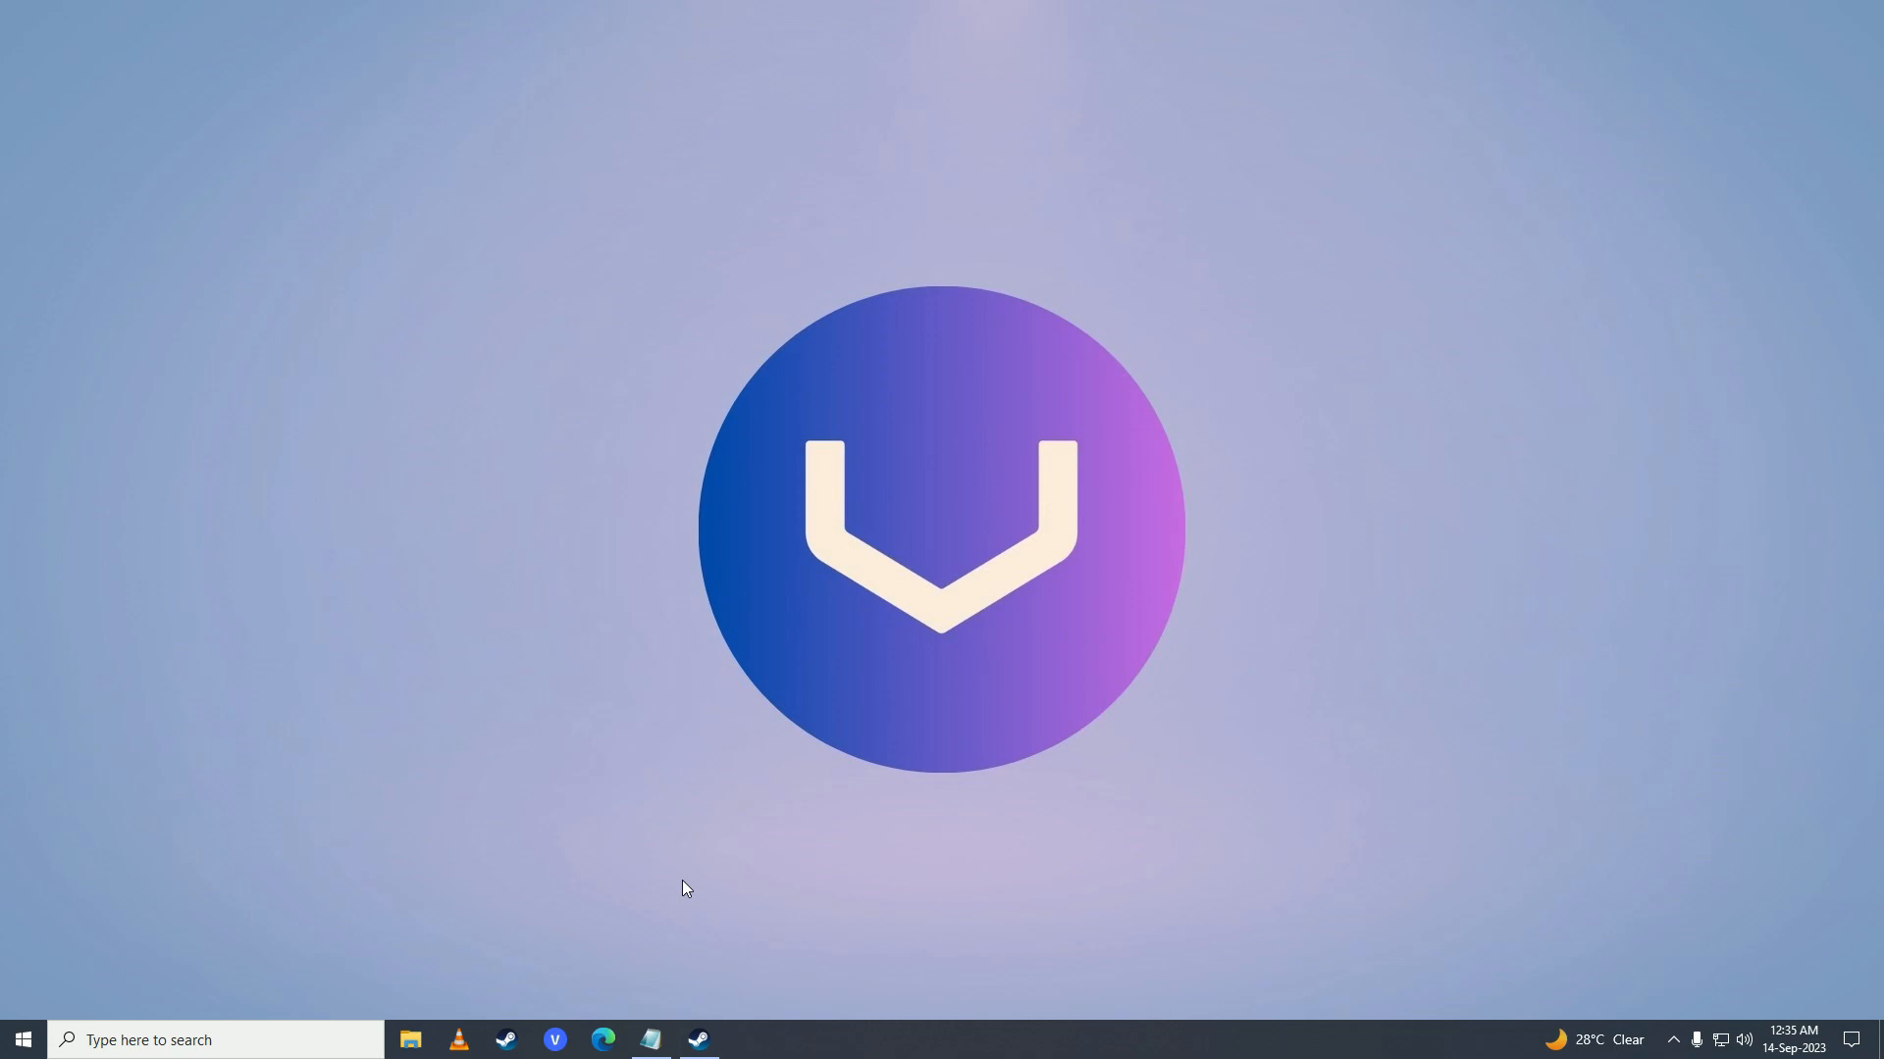
{"action": "mouse_move", "coordinate": [694, 881]}
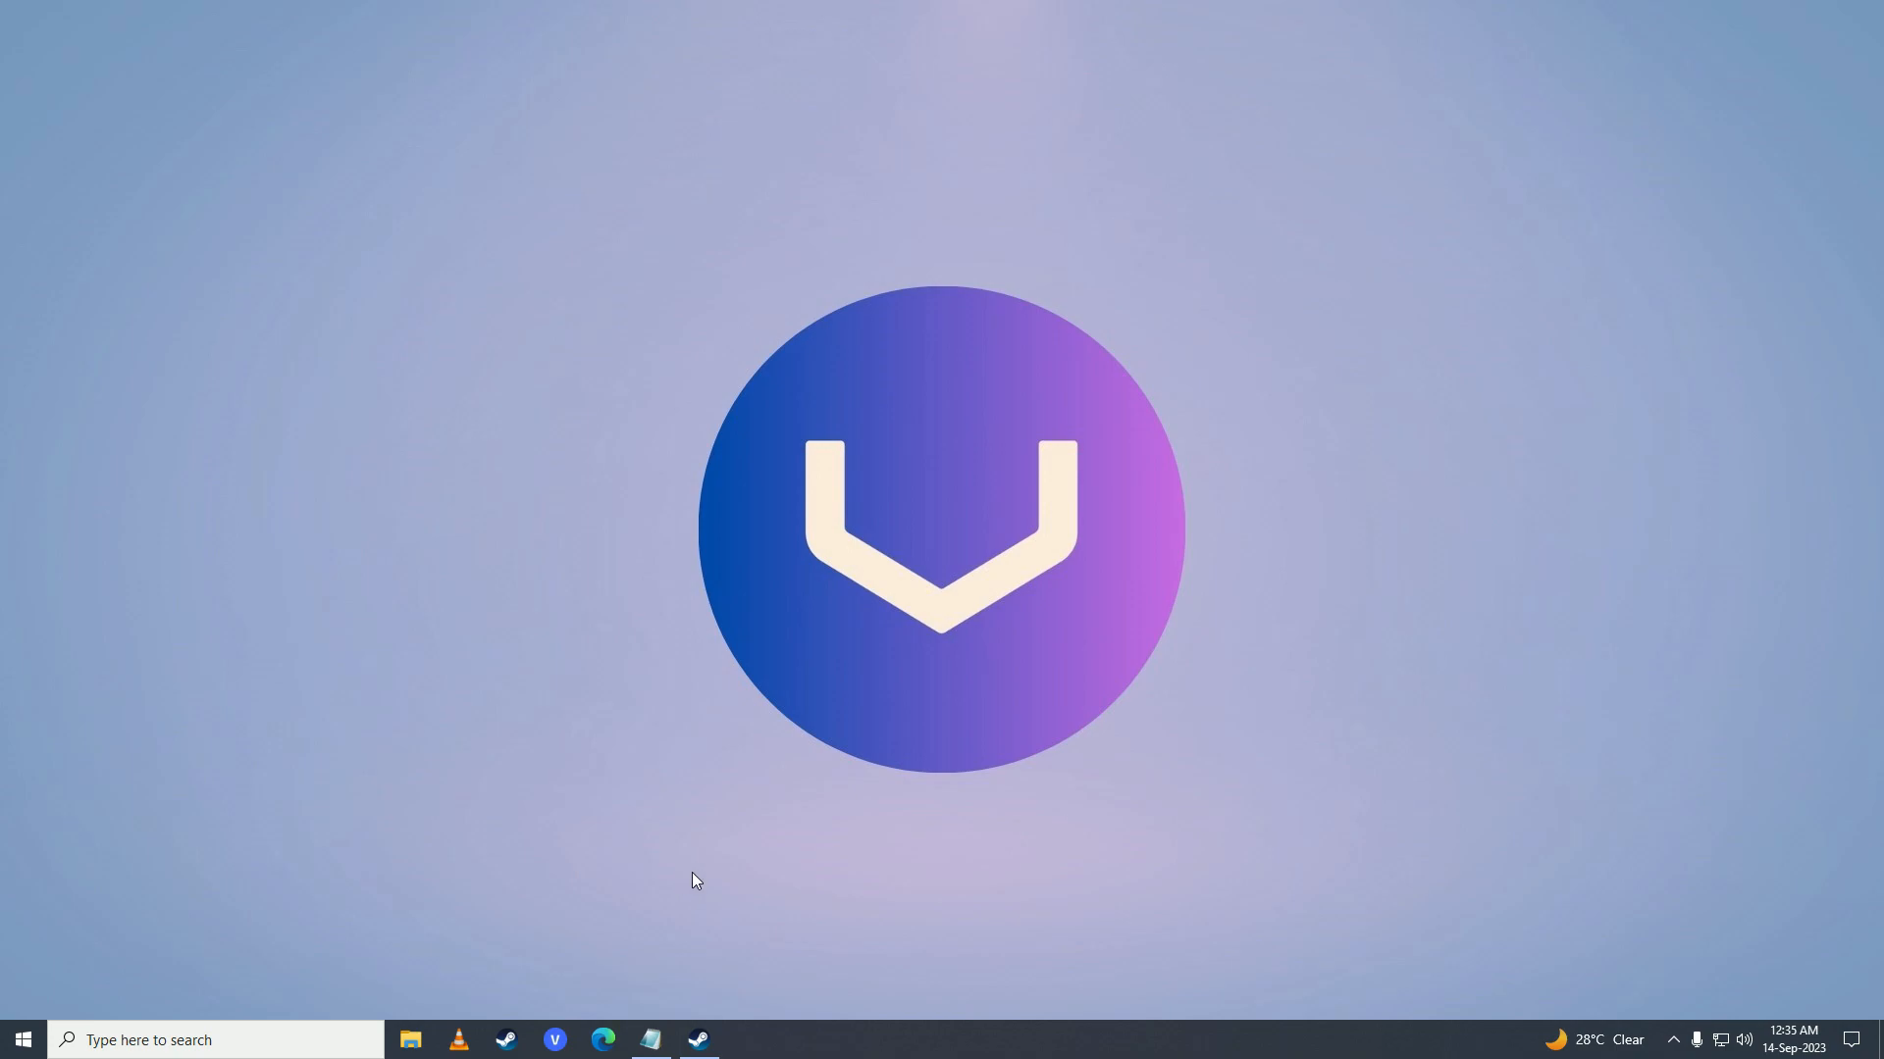